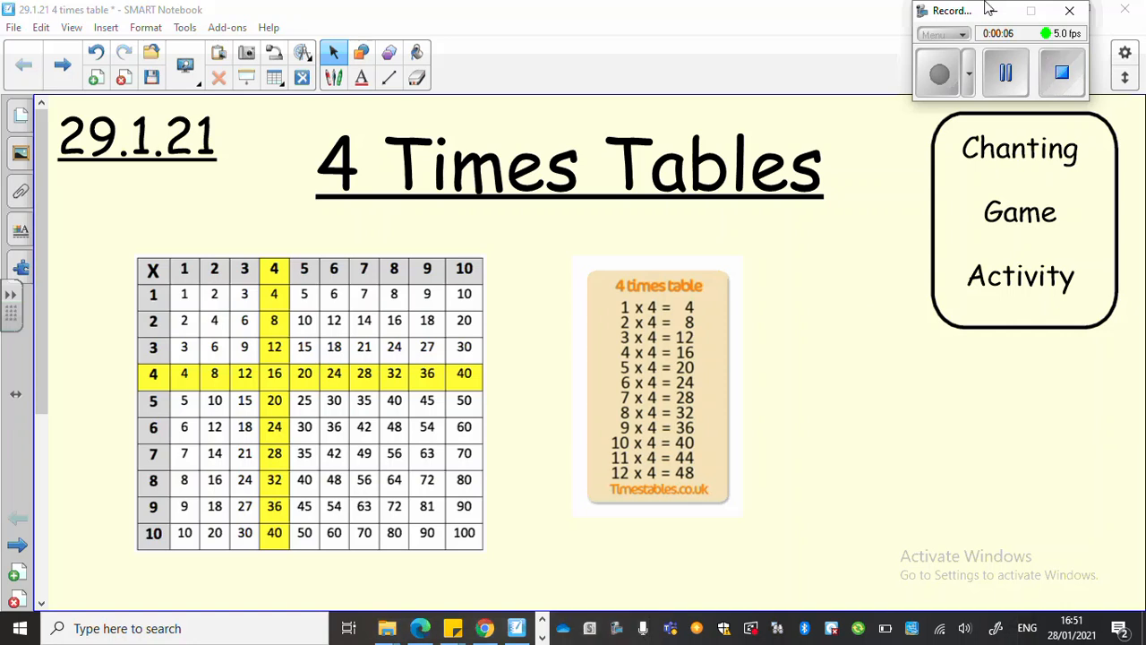
{"action": "mouse_move", "coordinate": [992, 11]}
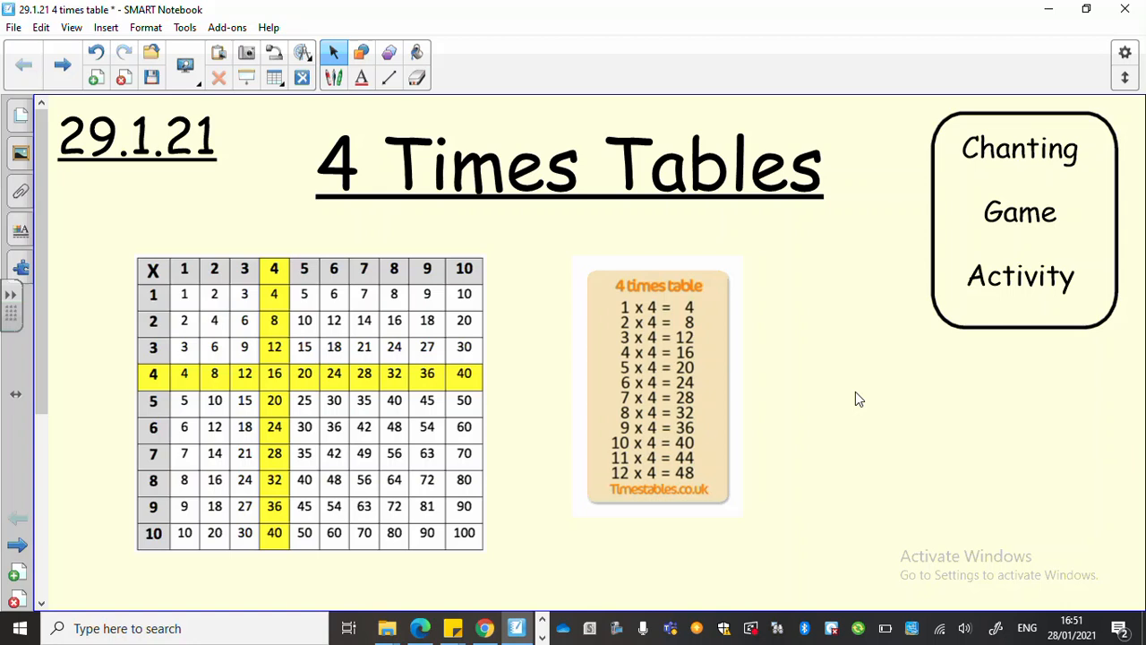
{"action": "mouse_move", "coordinate": [963, 197]}
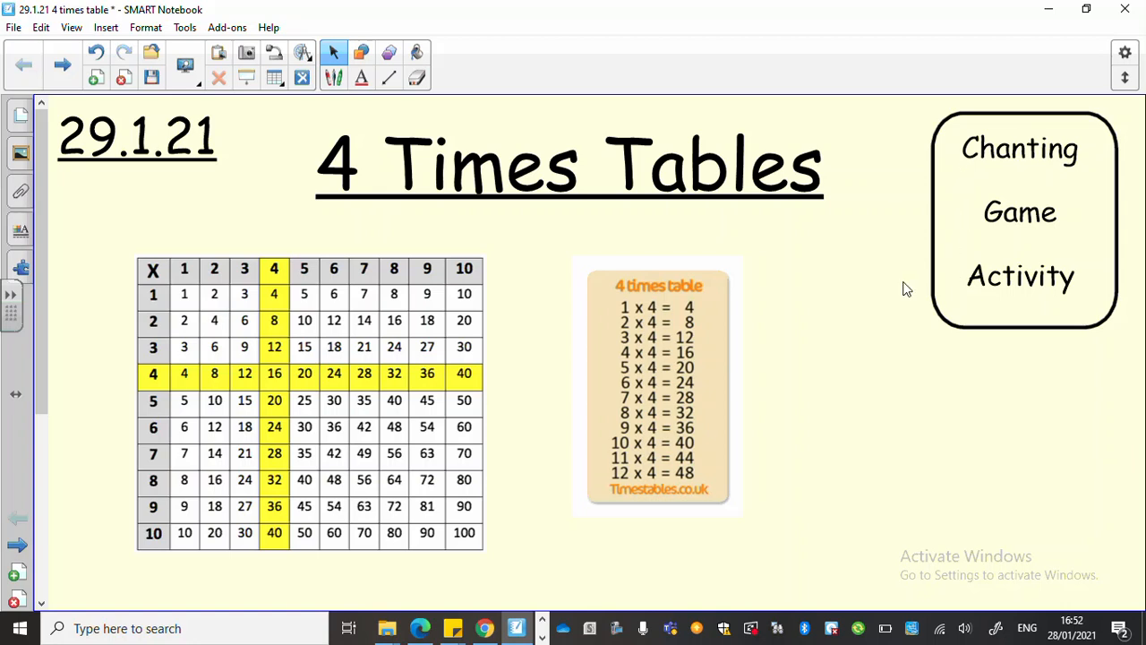
{"action": "mouse_move", "coordinate": [855, 336]}
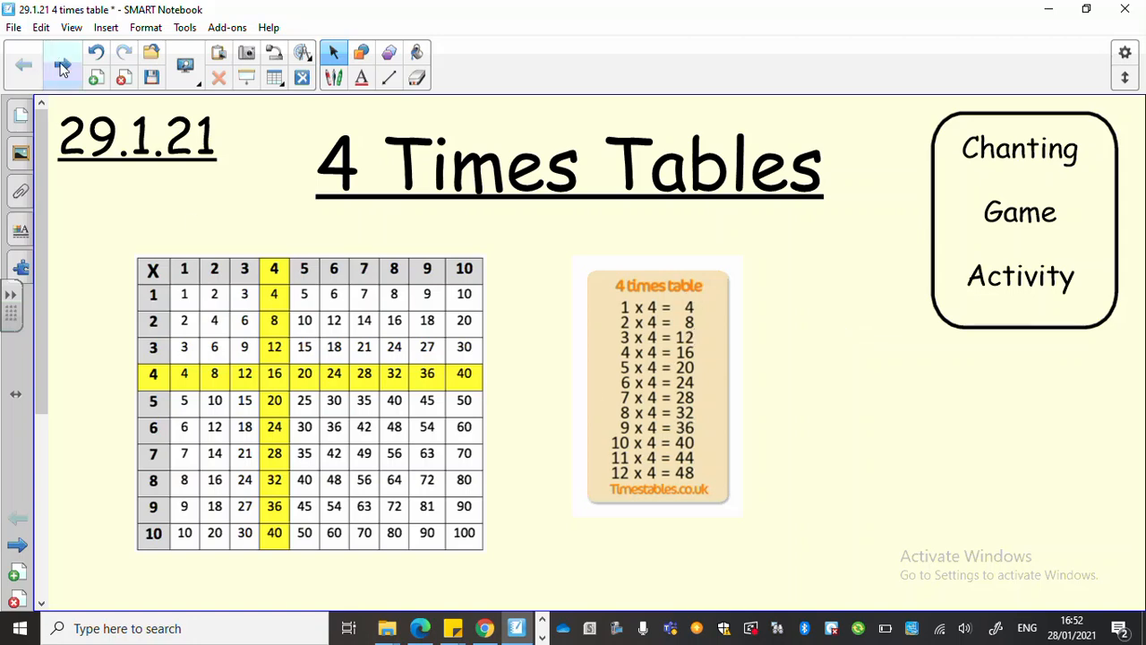
- Advance to the chanting slide and reveal the full 4 times table card to 12 × 4 = 48
{"action": "left_click", "coordinate": [61, 64]}
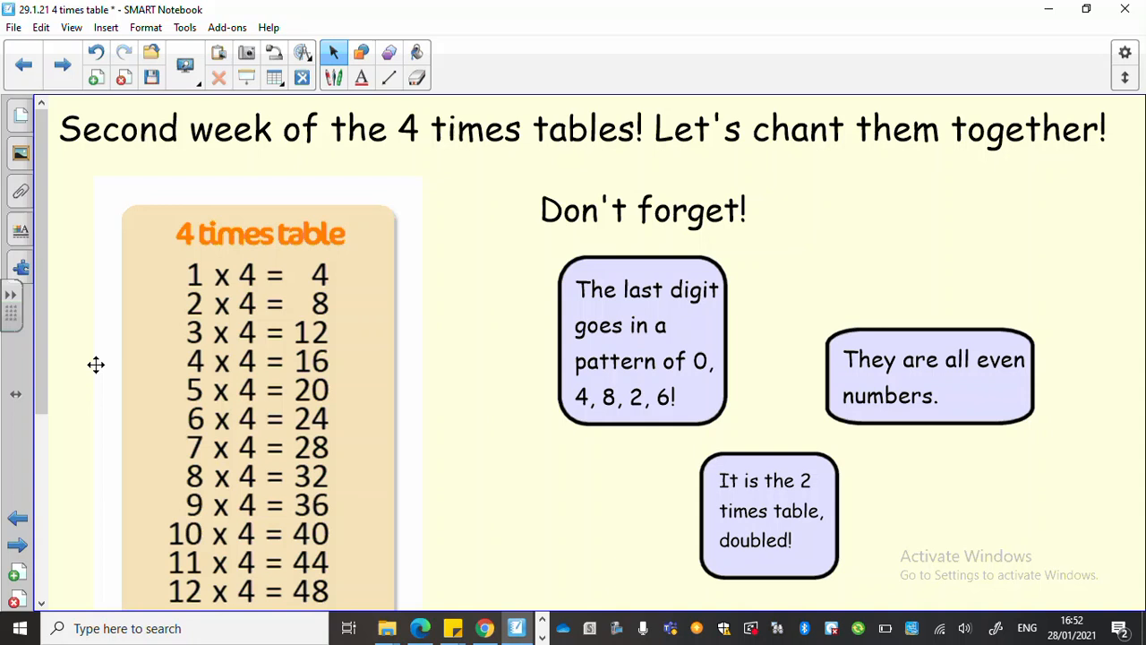
{"action": "scroll", "scroll_direction": "down", "scroll_amount": 3}
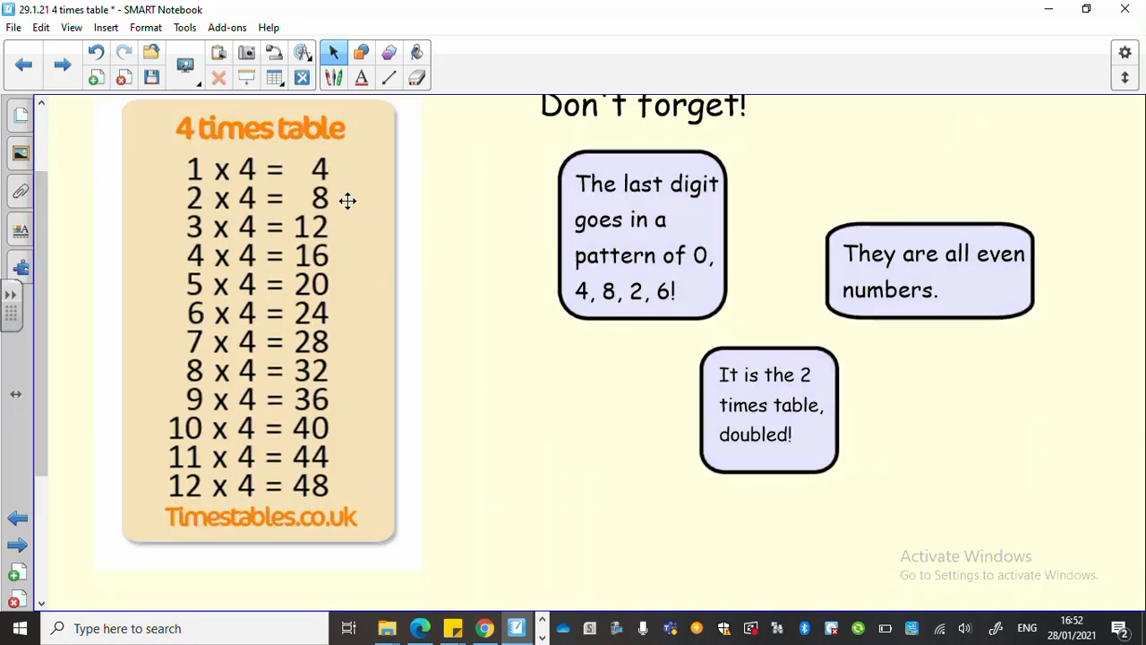
{"action": "mouse_move", "coordinate": [348, 222]}
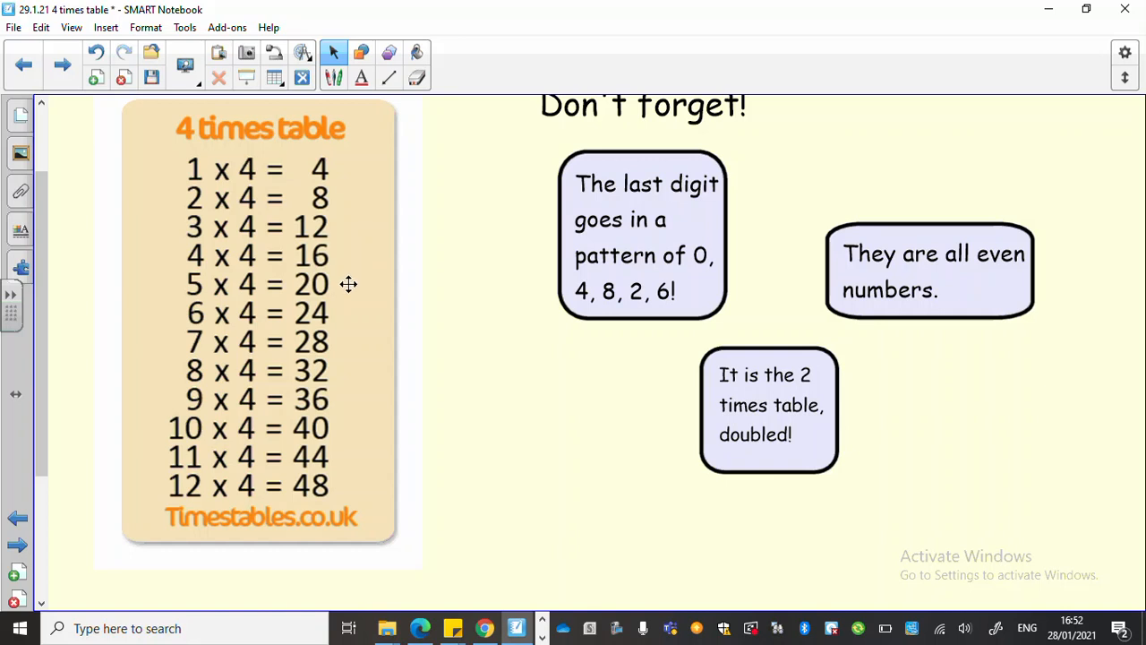
{"action": "mouse_move", "coordinate": [348, 319]}
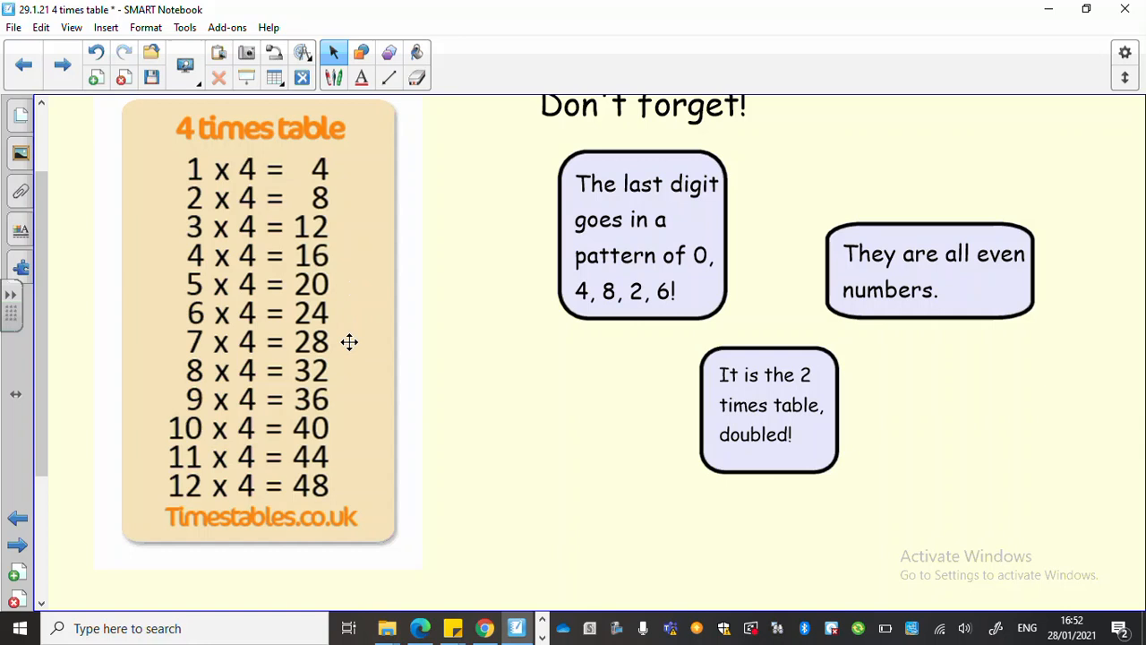
{"action": "mouse_move", "coordinate": [349, 371]}
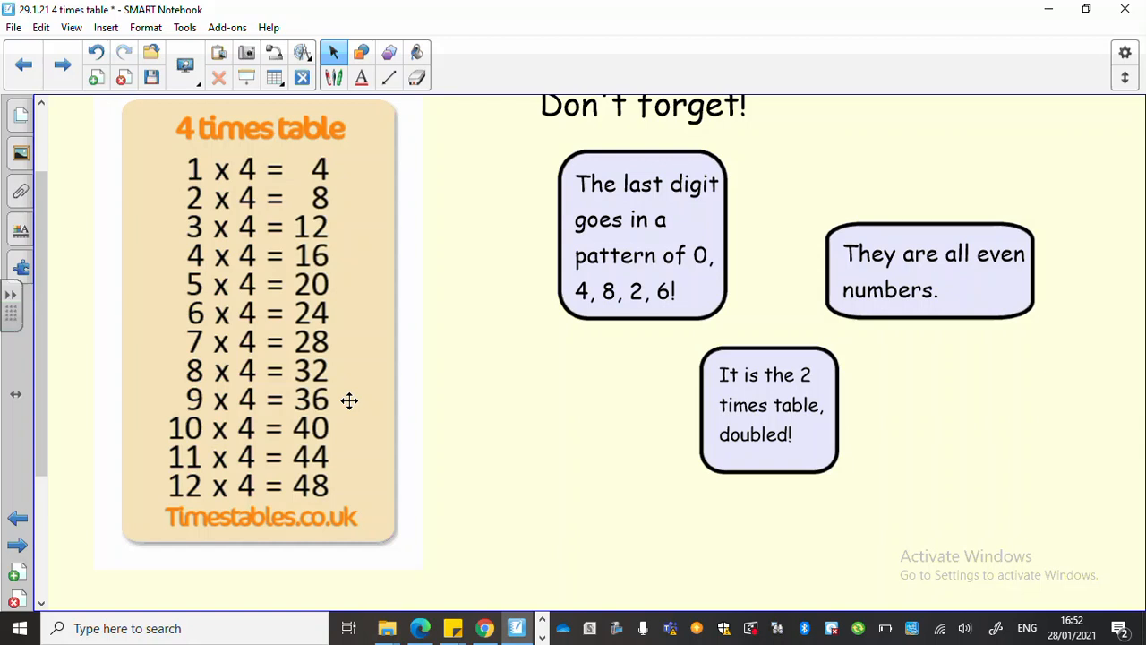
{"action": "mouse_move", "coordinate": [349, 421]}
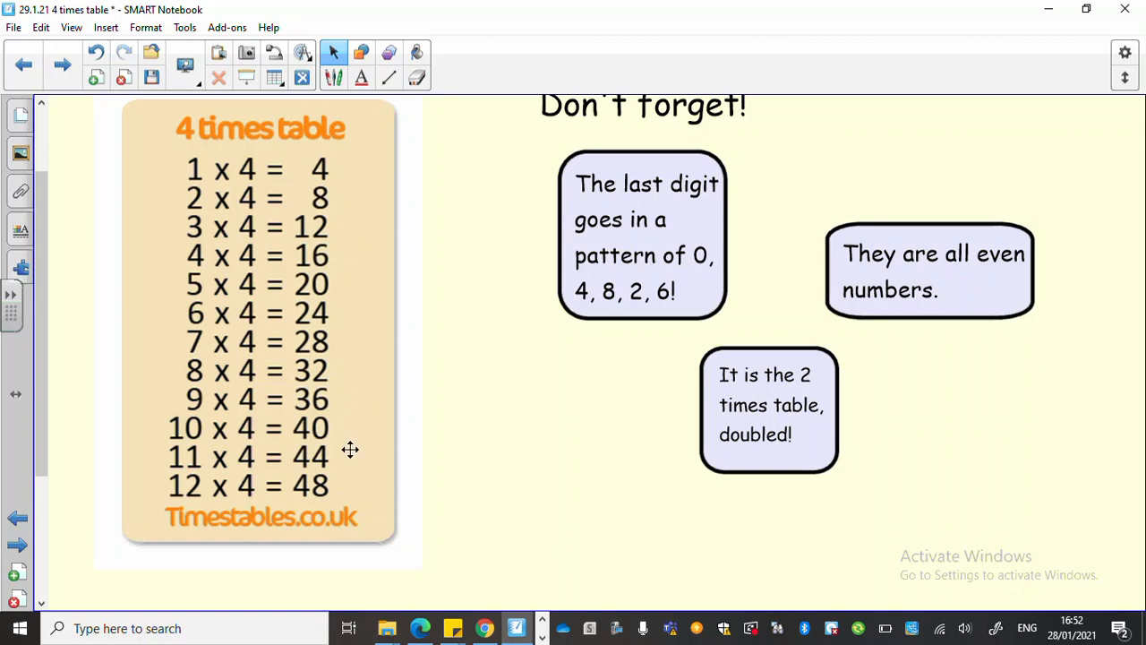
{"action": "mouse_move", "coordinate": [348, 487]}
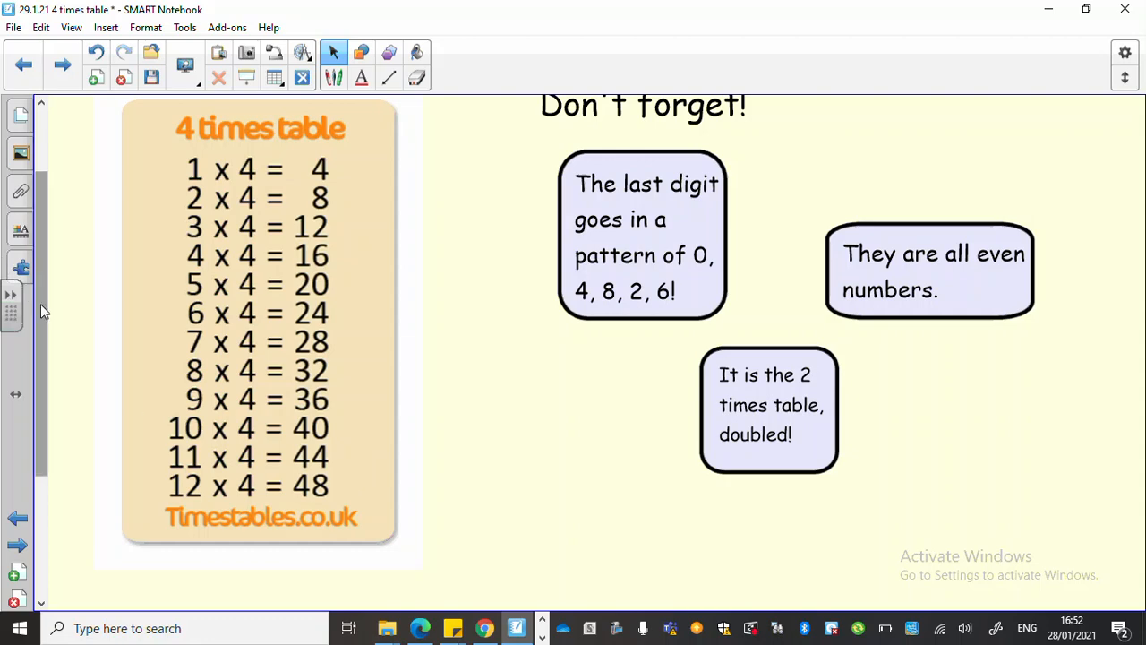
- Scroll back to the top of the chanting slide
{"action": "scroll", "scroll_direction": "up", "scroll_amount": 3}
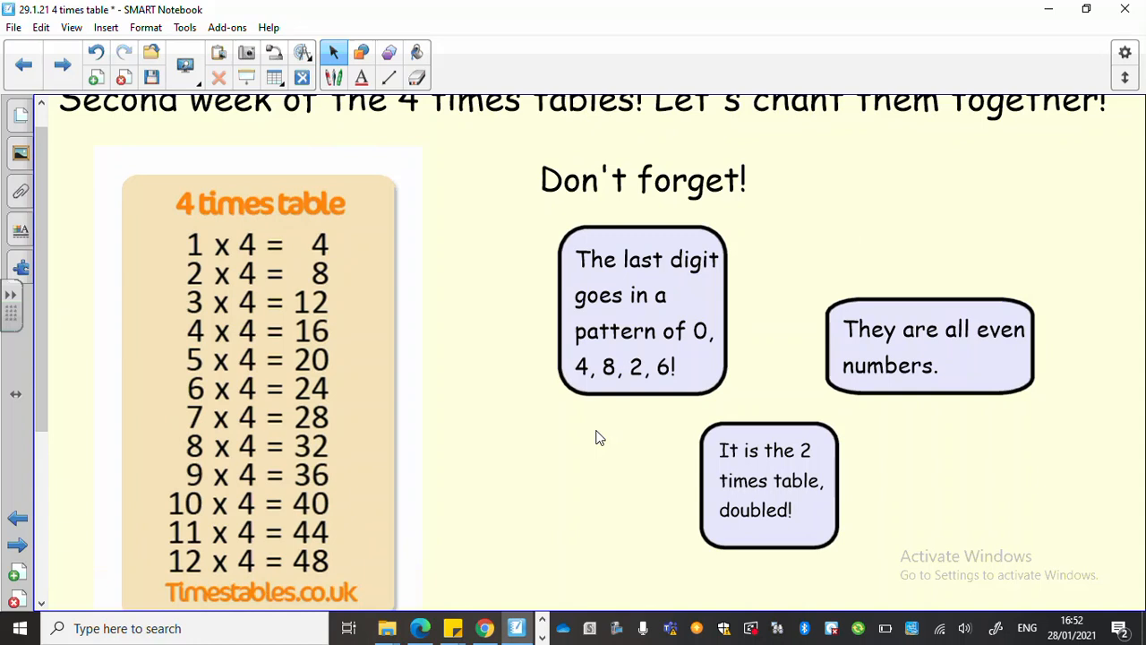
{"action": "mouse_move", "coordinate": [523, 262]}
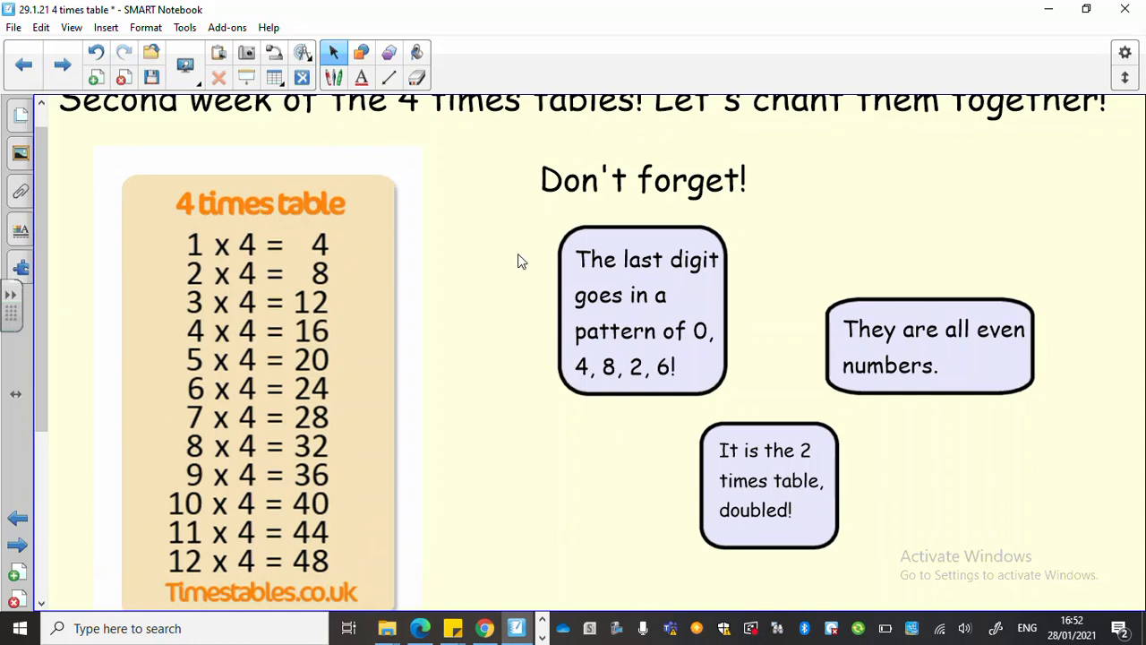
{"action": "mouse_move", "coordinate": [457, 338]}
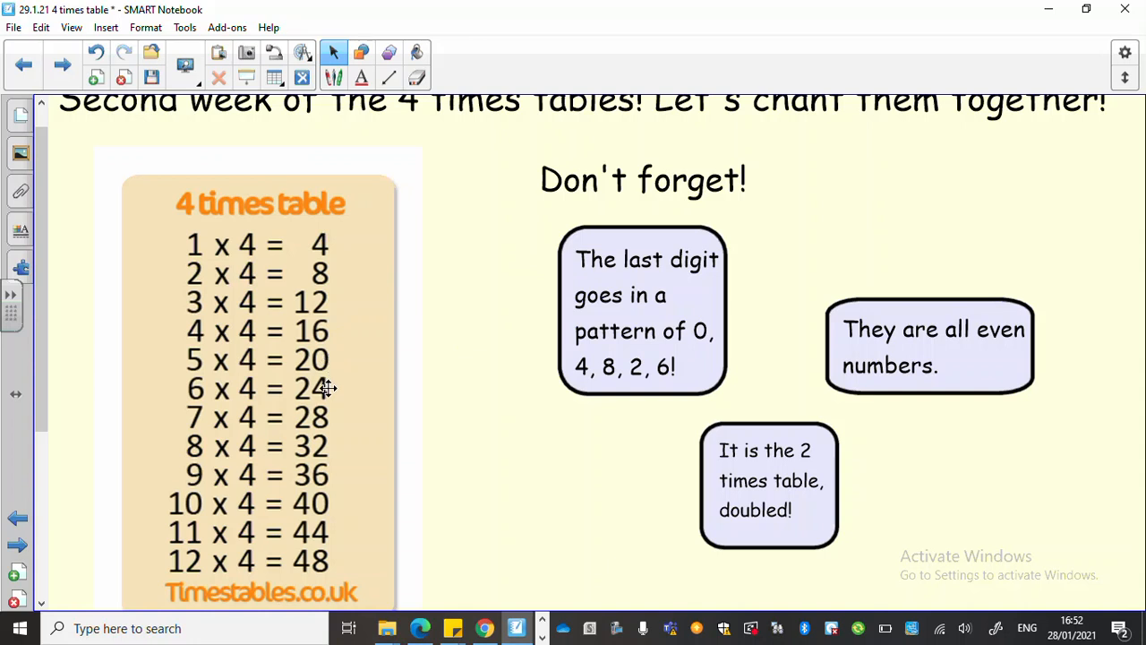
{"action": "mouse_move", "coordinate": [329, 409]}
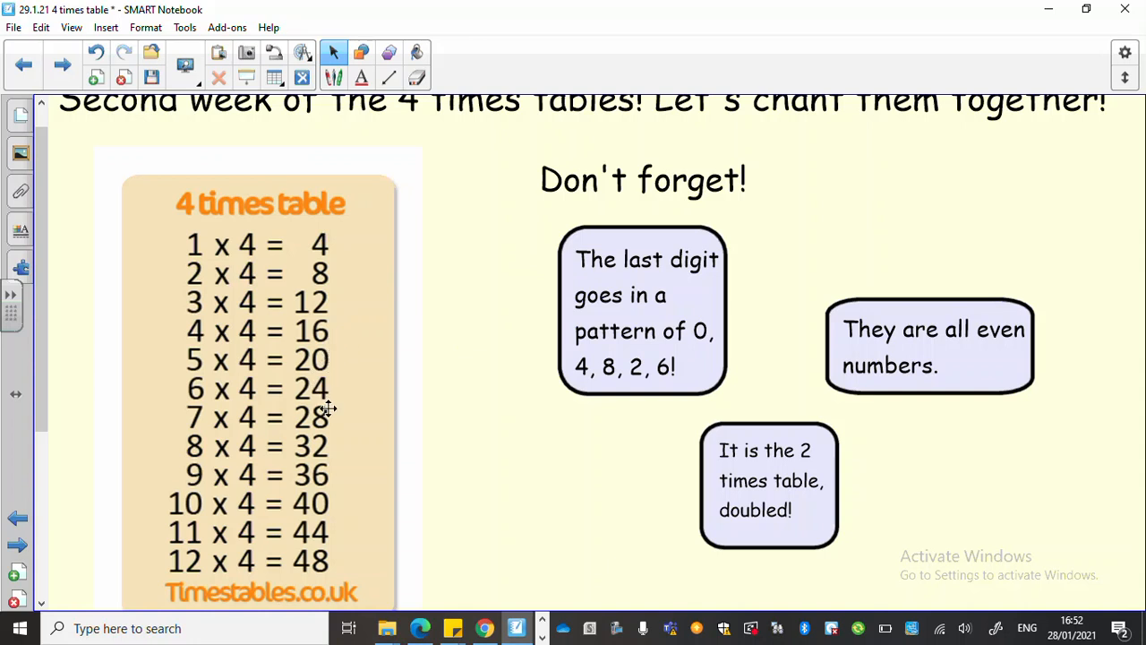
{"action": "mouse_move", "coordinate": [329, 518]}
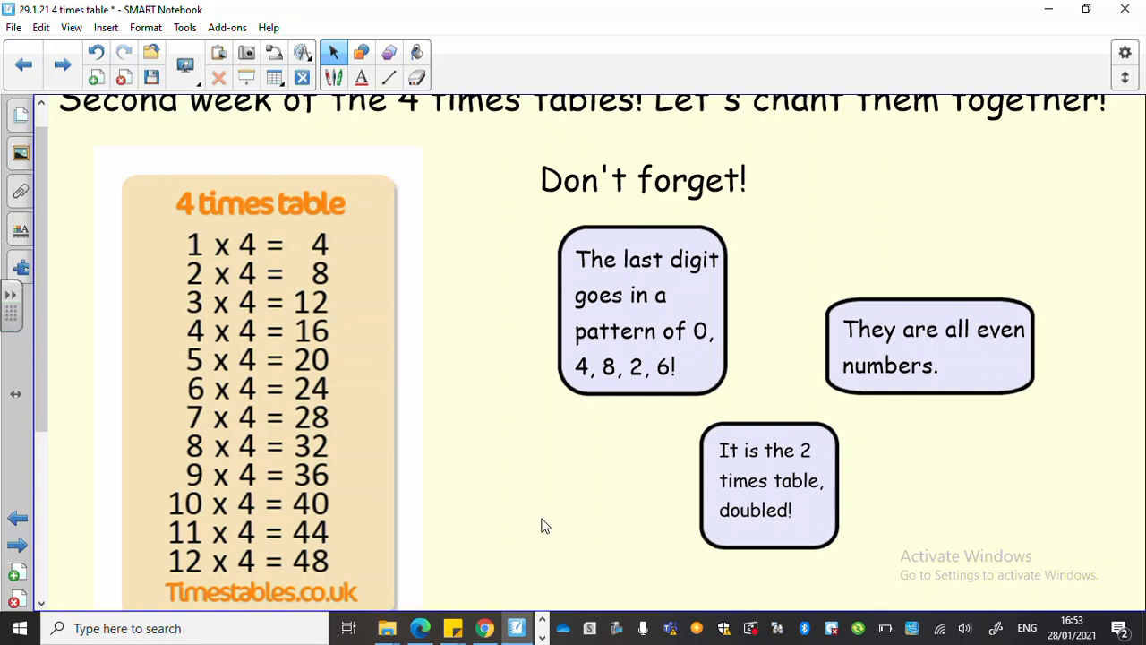
{"action": "mouse_move", "coordinate": [912, 355]}
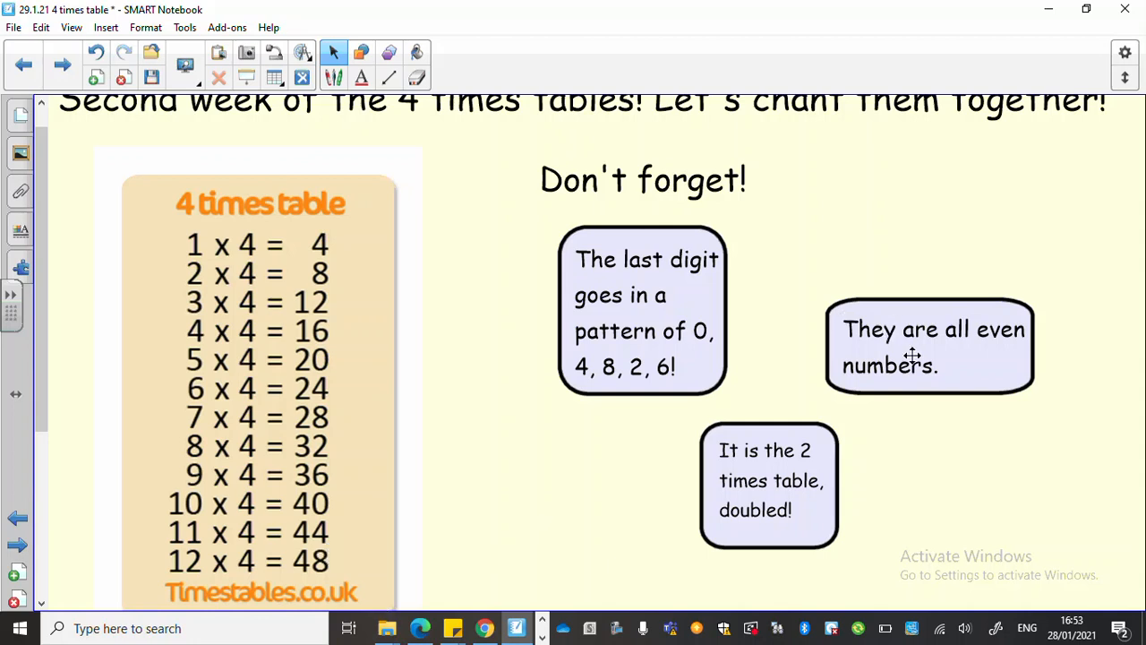
{"action": "mouse_move", "coordinate": [952, 371]}
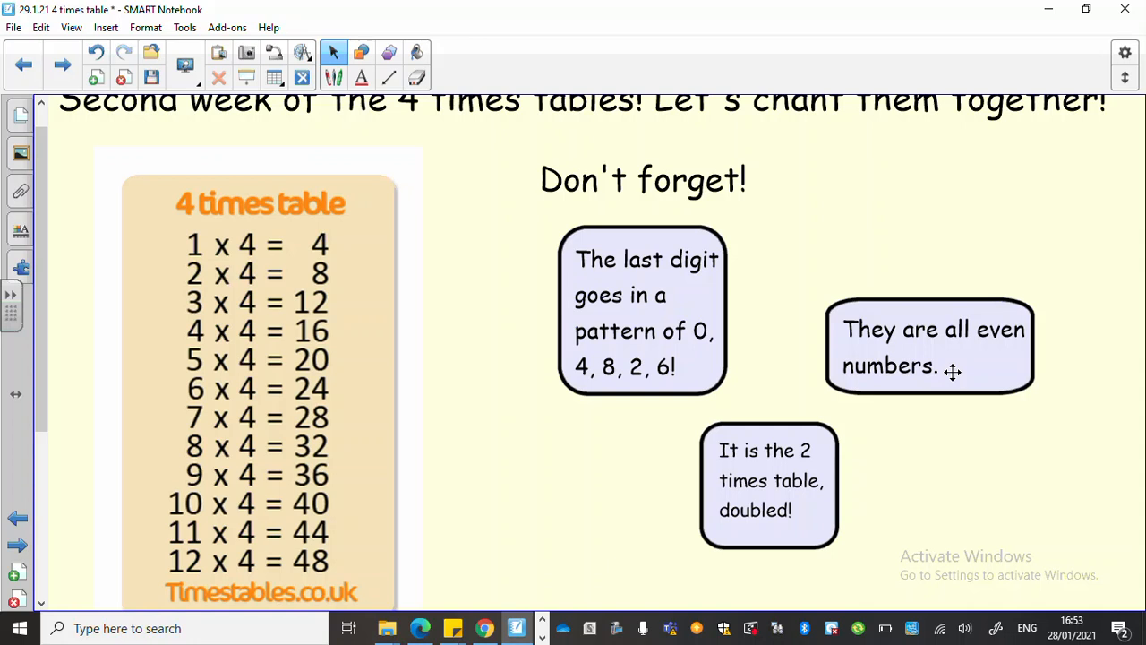
{"action": "mouse_move", "coordinate": [781, 523]}
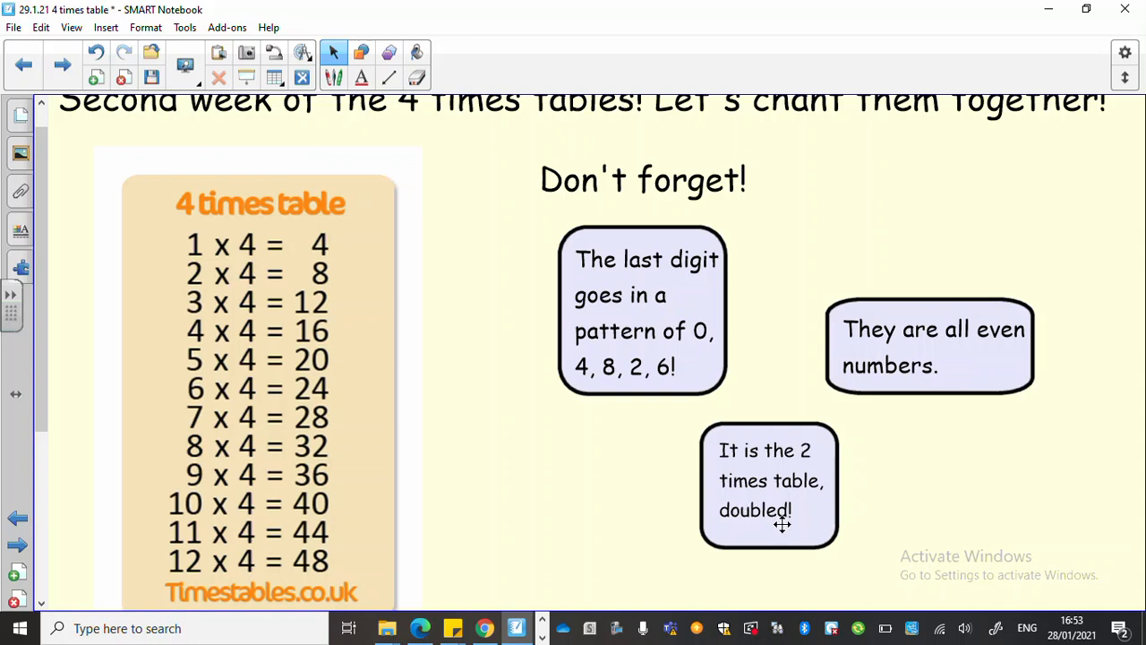
{"action": "mouse_move", "coordinate": [304, 255]}
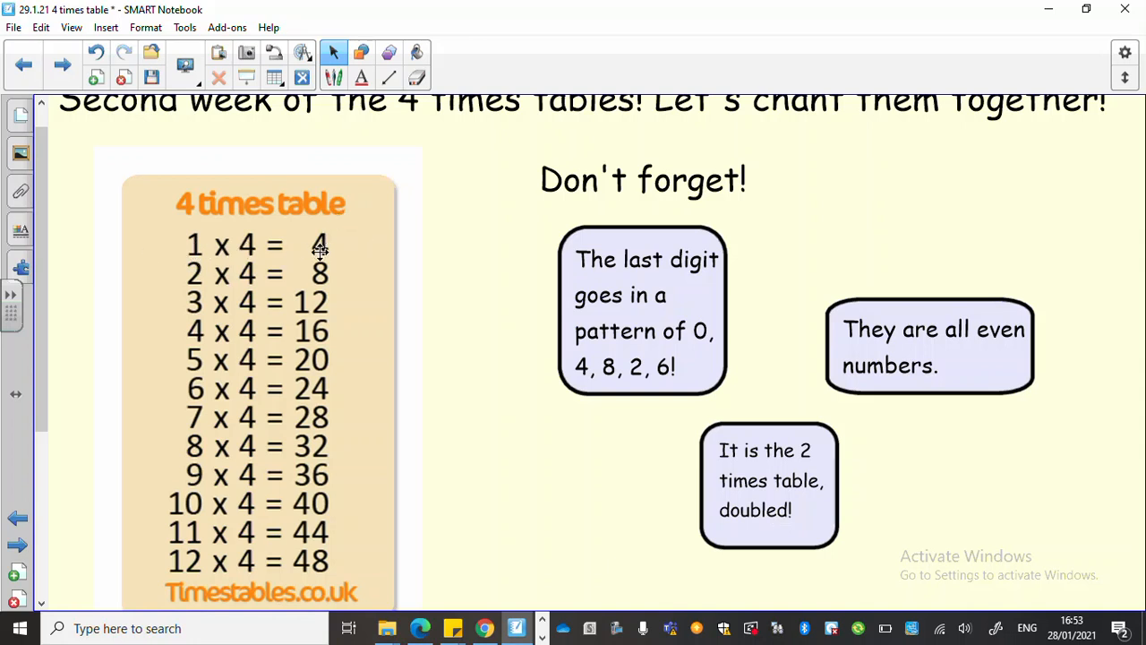
{"action": "mouse_move", "coordinate": [254, 285]}
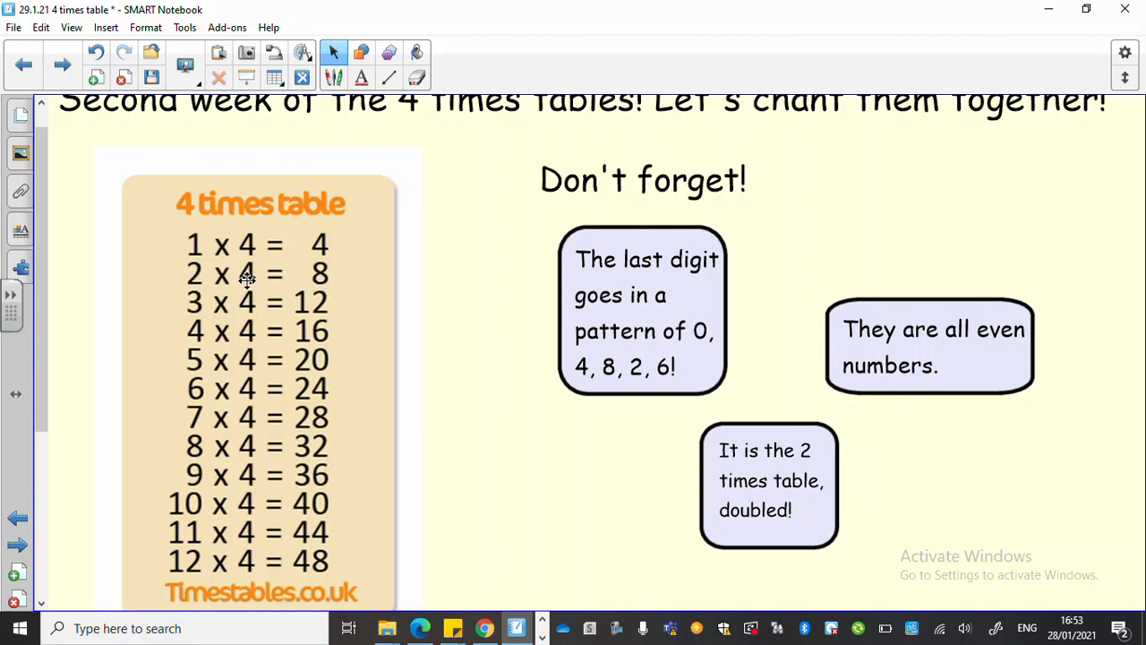
{"action": "mouse_move", "coordinate": [439, 304]}
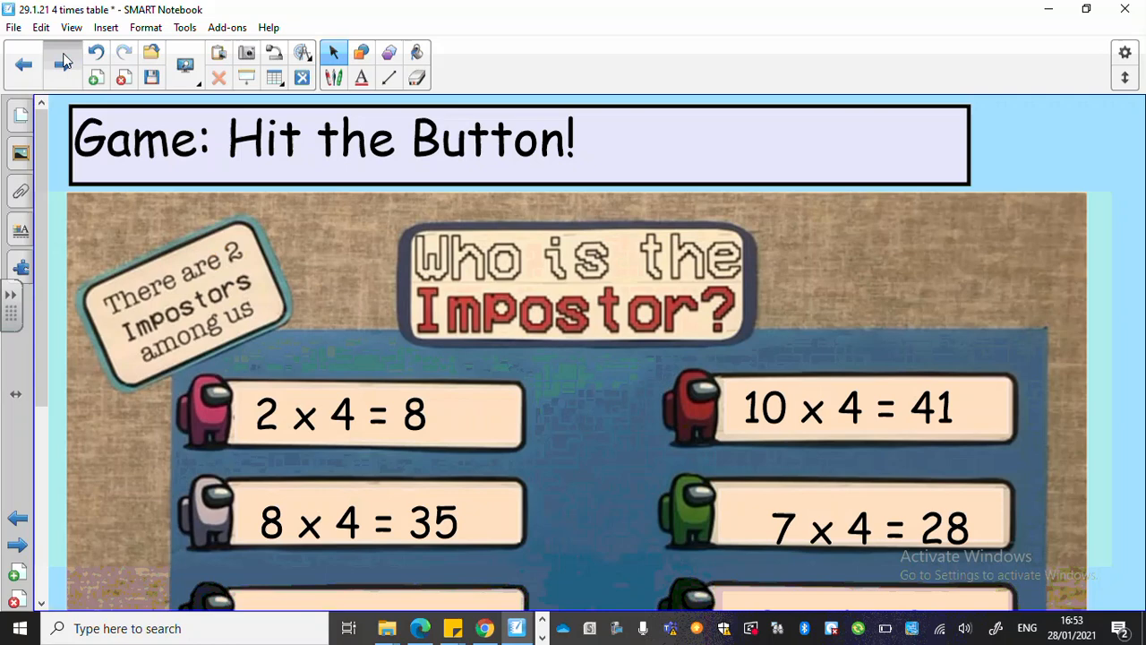
- Bring the impostor answers into view and finish the corrected 9 × 4 = 36 entry
{"action": "scroll", "scroll_direction": "down", "scroll_amount": 3}
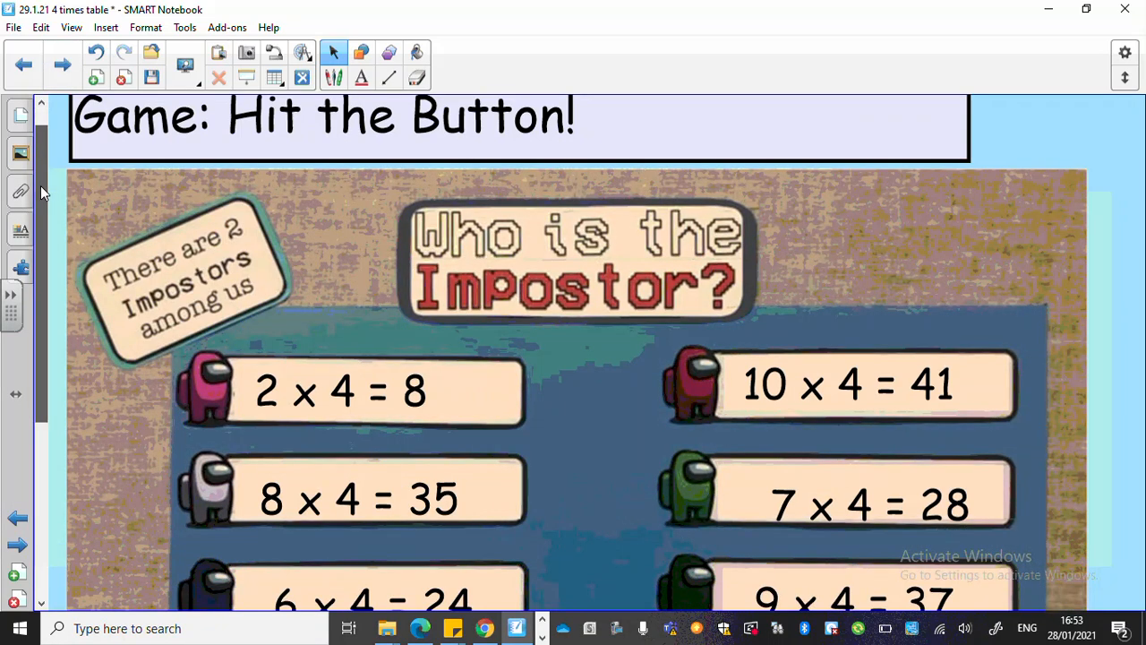
{"action": "scroll", "scroll_direction": "down", "scroll_amount": 3}
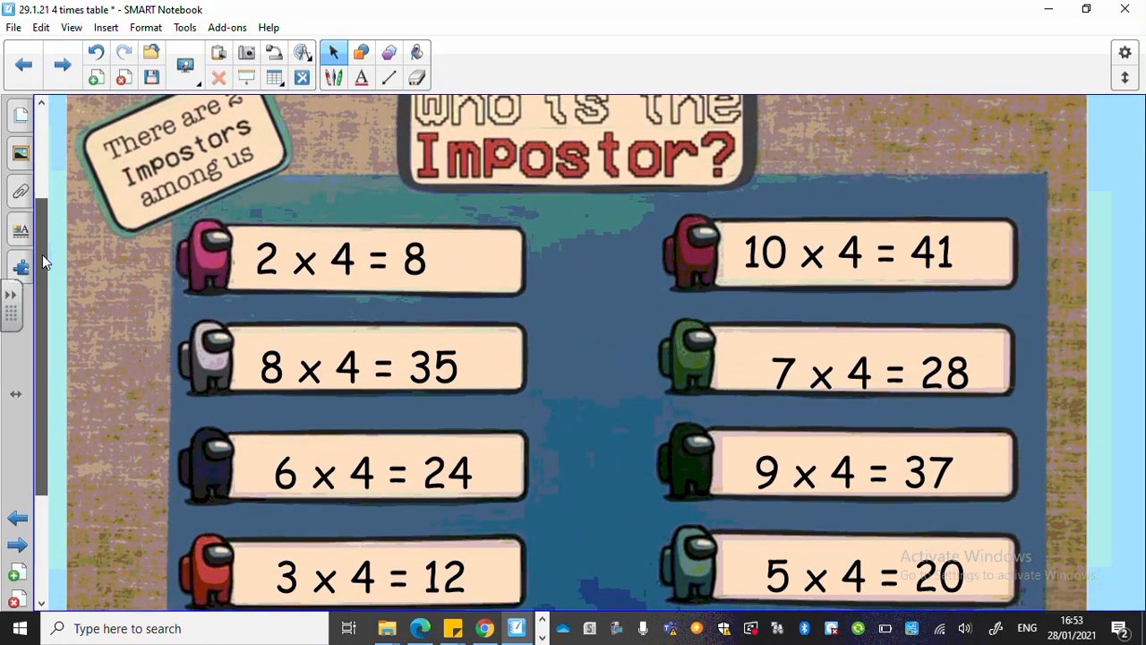
{"action": "scroll", "scroll_direction": "down", "scroll_amount": 3}
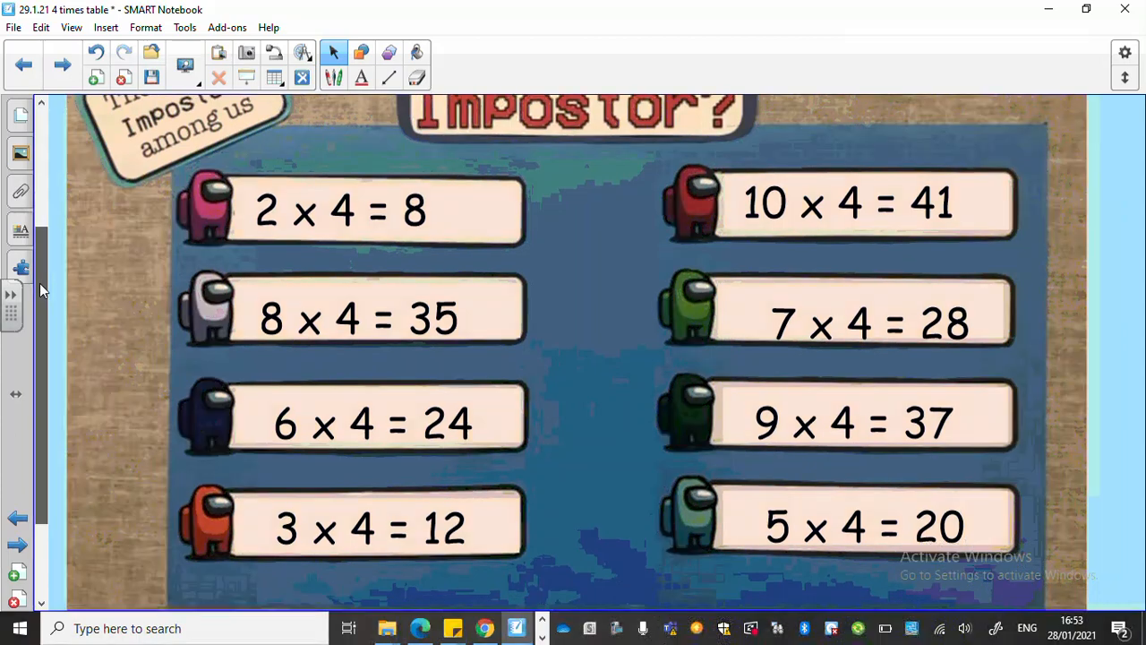
{"action": "mouse_move", "coordinate": [90, 404]}
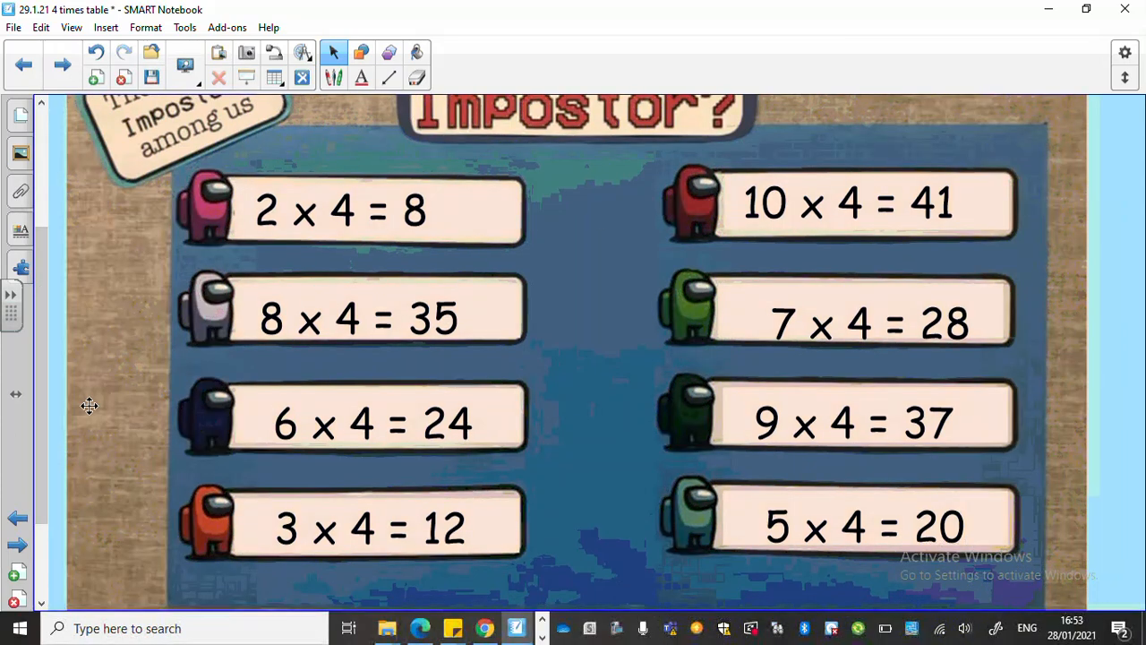
{"action": "mouse_move", "coordinate": [88, 347]}
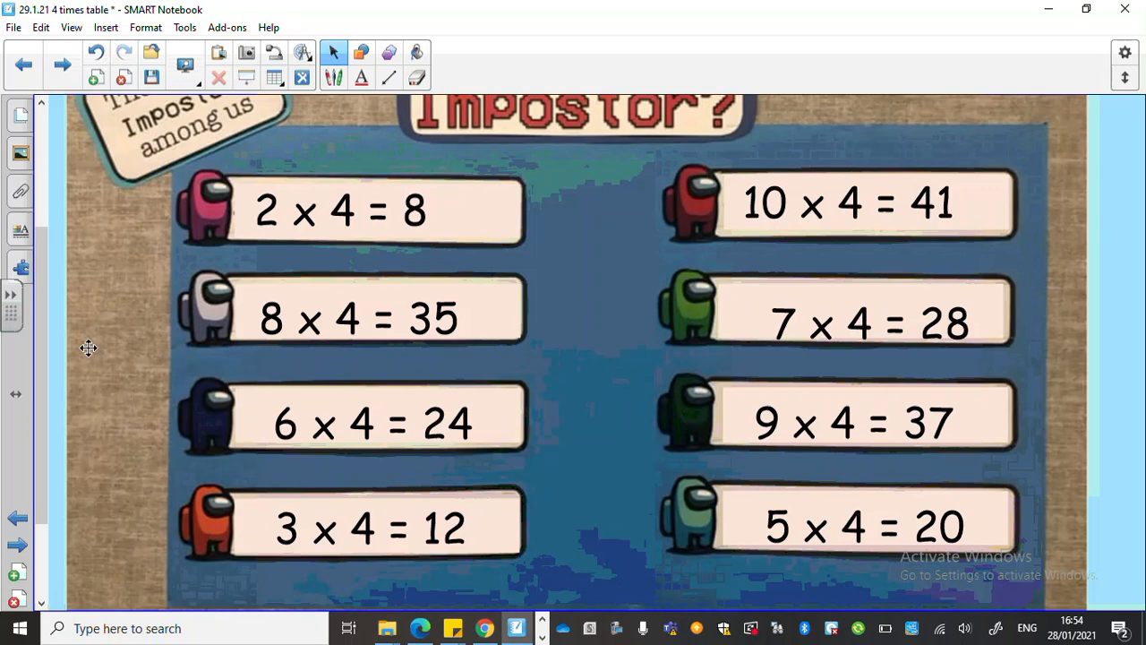
{"action": "mouse_move", "coordinate": [789, 204]}
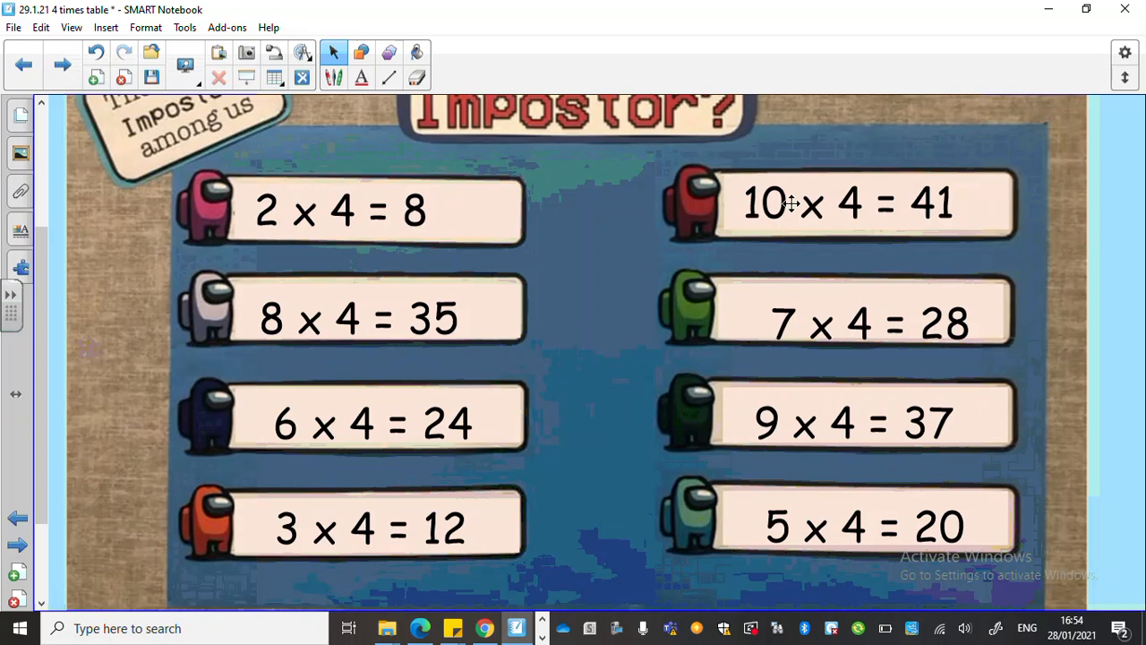
{"action": "mouse_move", "coordinate": [958, 201]}
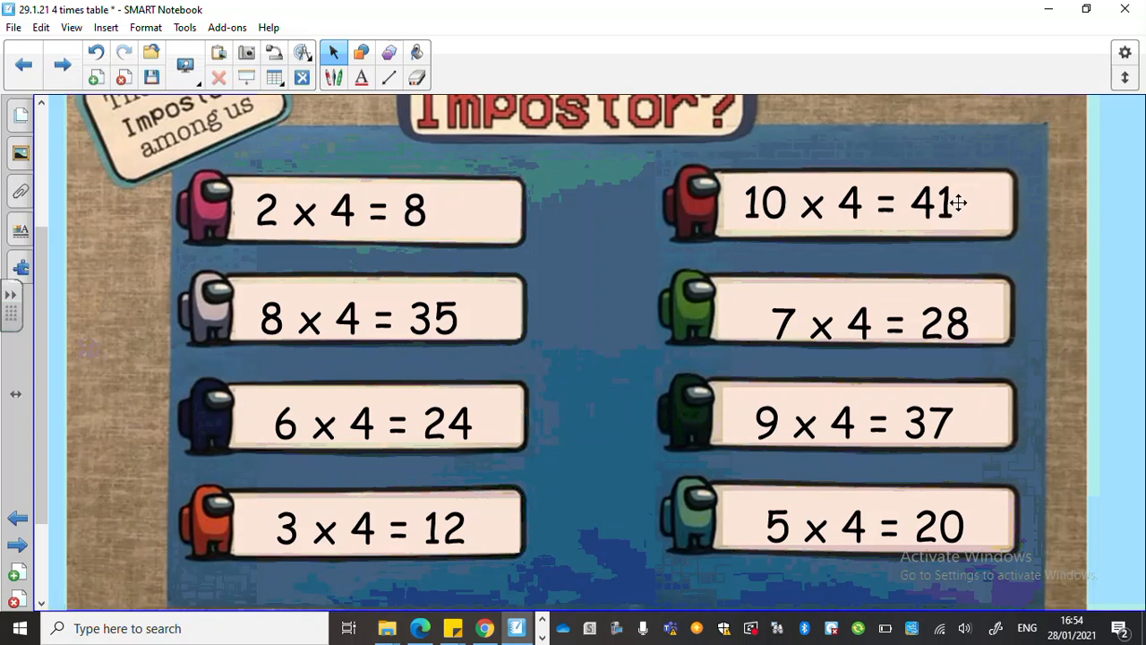
{"action": "mouse_move", "coordinate": [928, 164]}
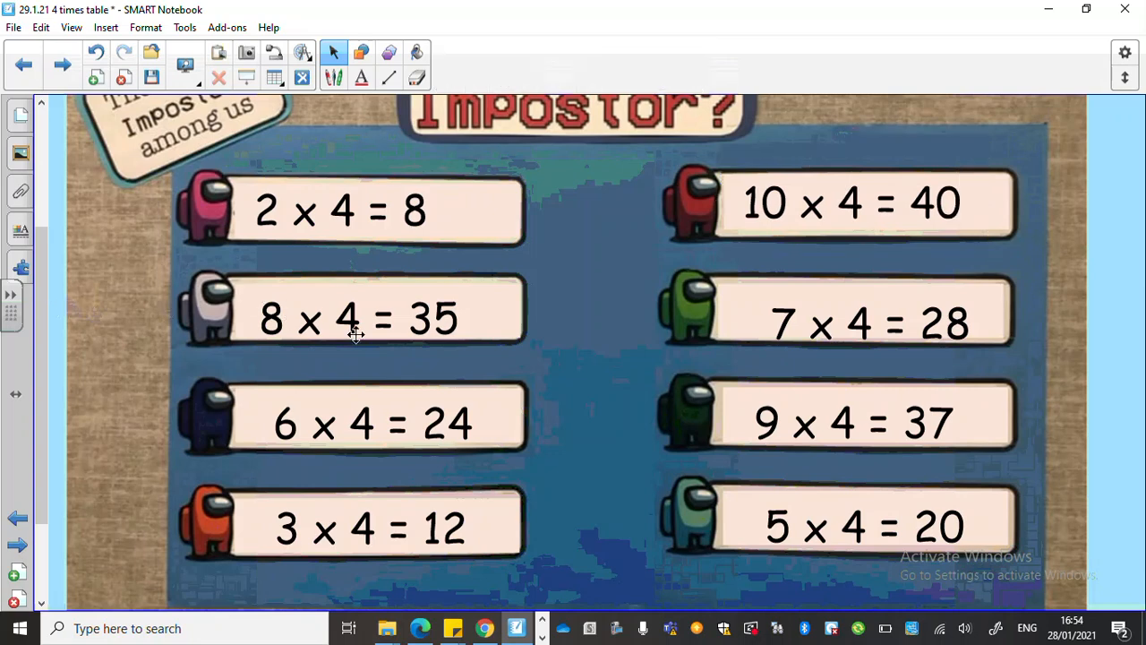
{"action": "mouse_move", "coordinate": [448, 319]}
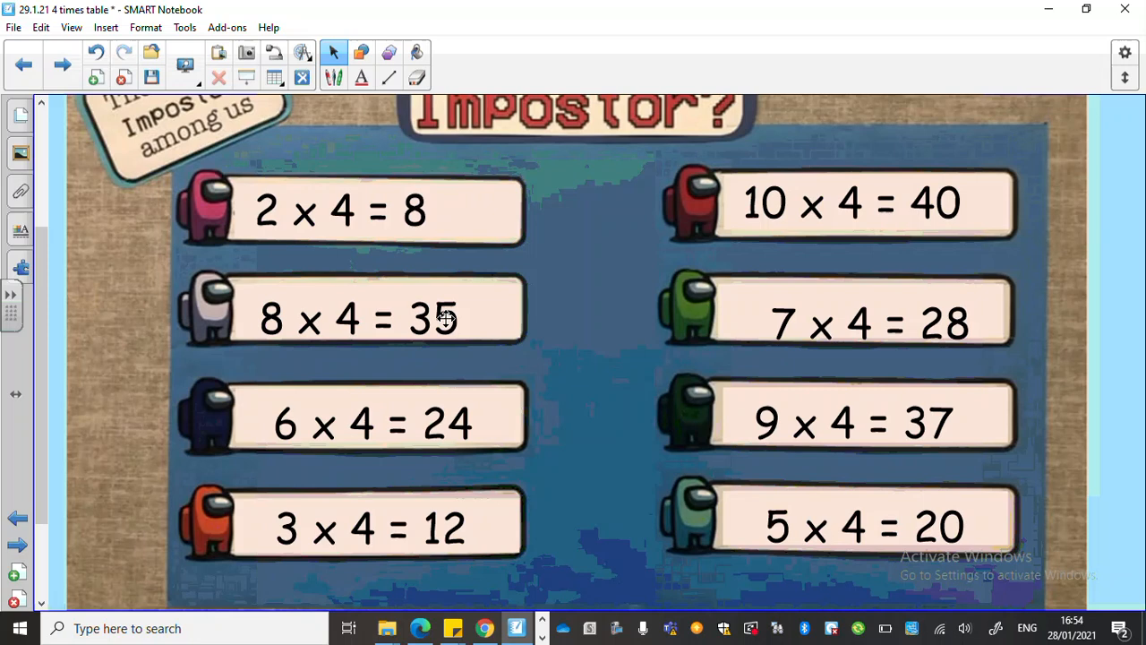
{"action": "mouse_move", "coordinate": [457, 315]}
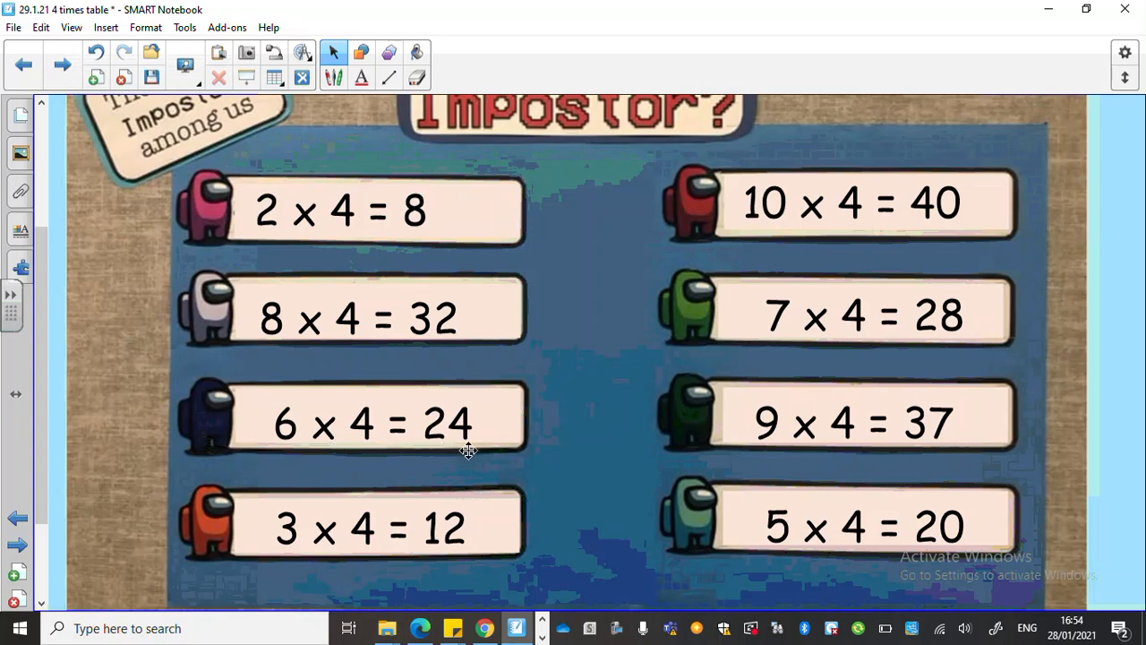
{"action": "mouse_move", "coordinate": [858, 439]}
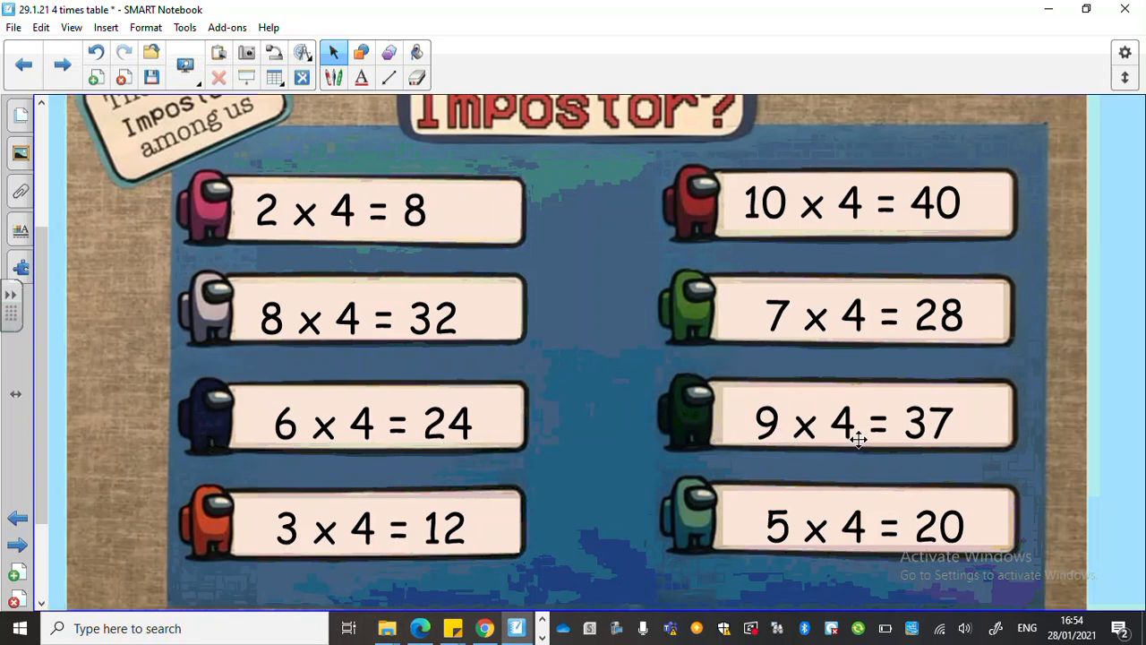
{"action": "mouse_move", "coordinate": [947, 422]}
{"action": "type", "text": "6"}
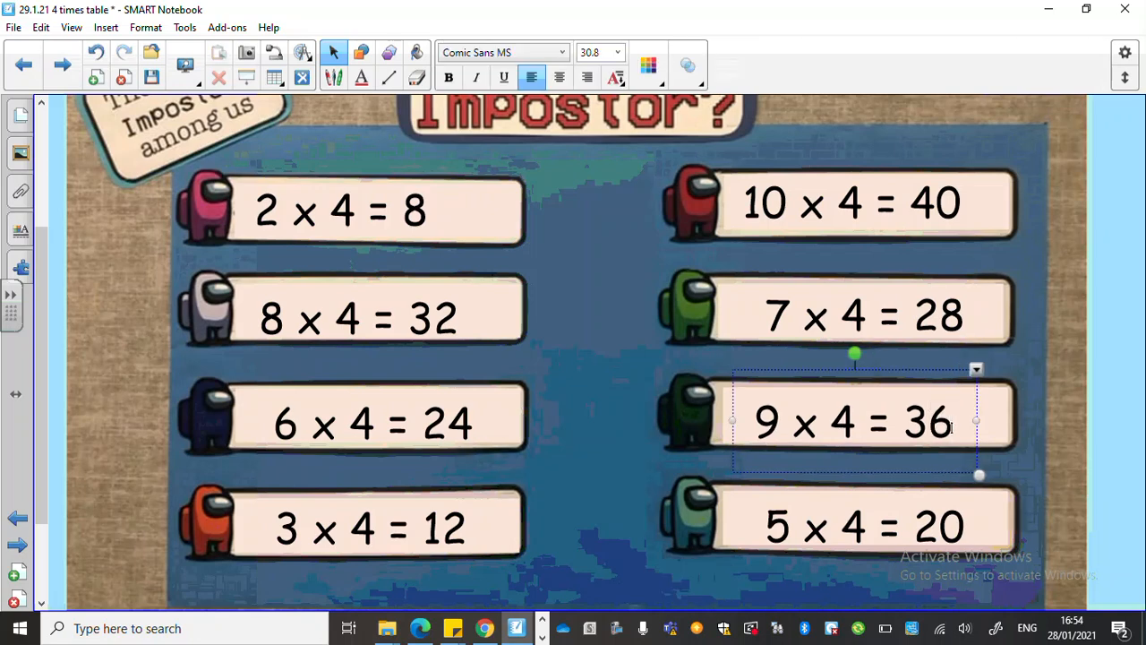
{"action": "left_click", "coordinate": [322, 534]}
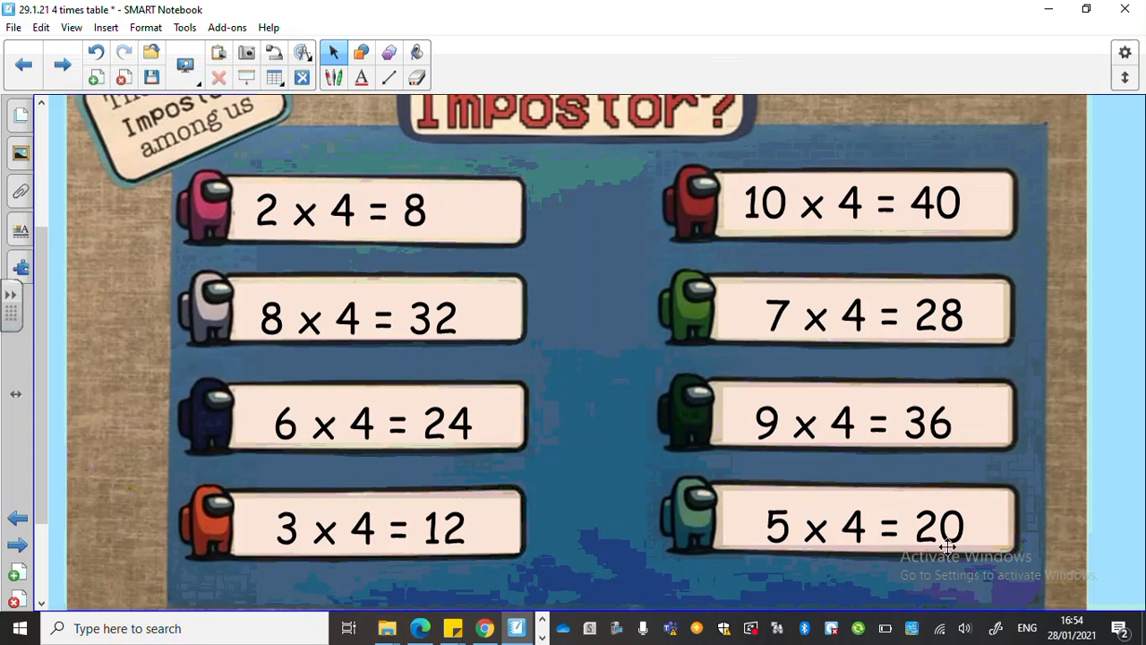
{"action": "mouse_move", "coordinate": [87, 242]}
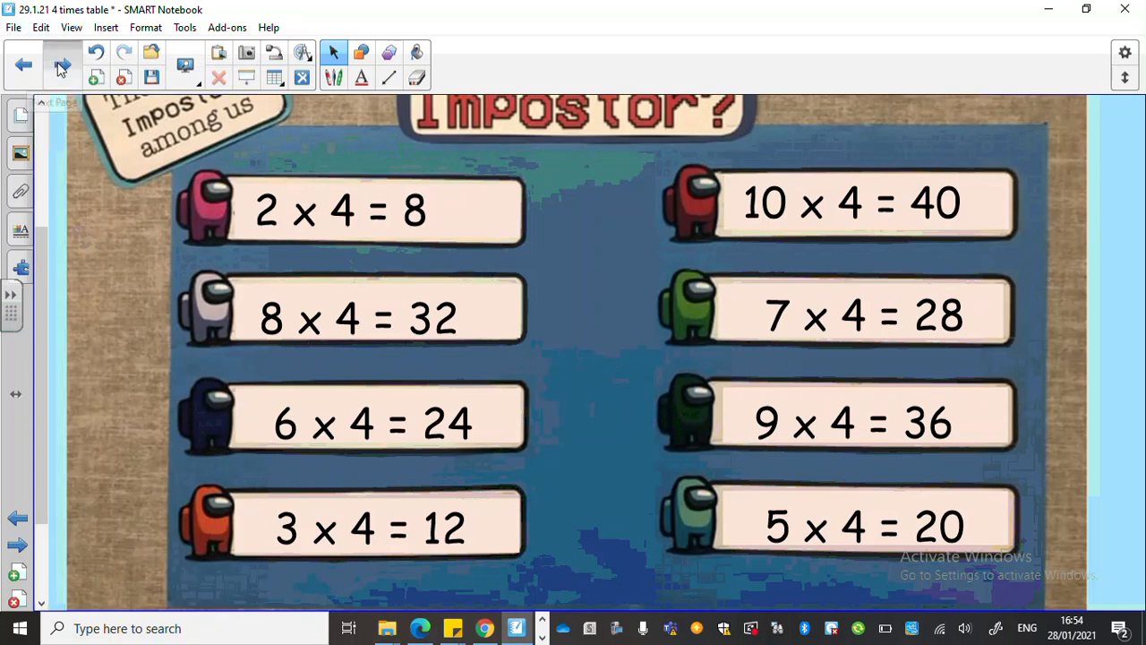
- Advance to the Make your own board game slide and view its example 4 times table board
{"action": "left_click", "coordinate": [61, 64]}
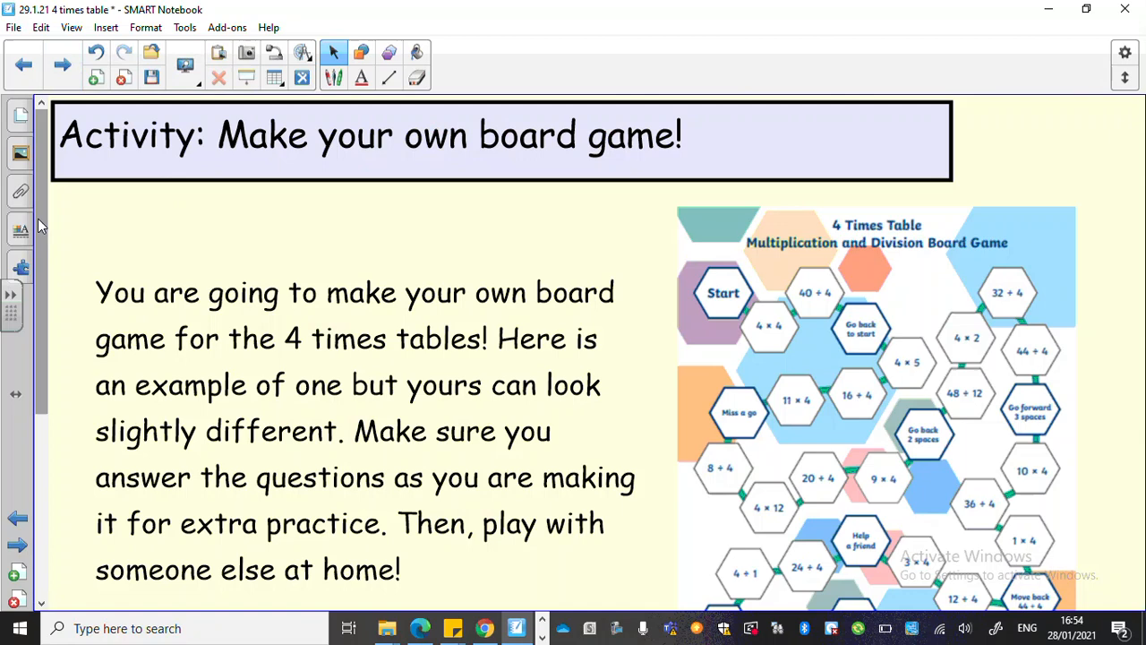
{"action": "scroll", "scroll_direction": "down", "scroll_amount": 3}
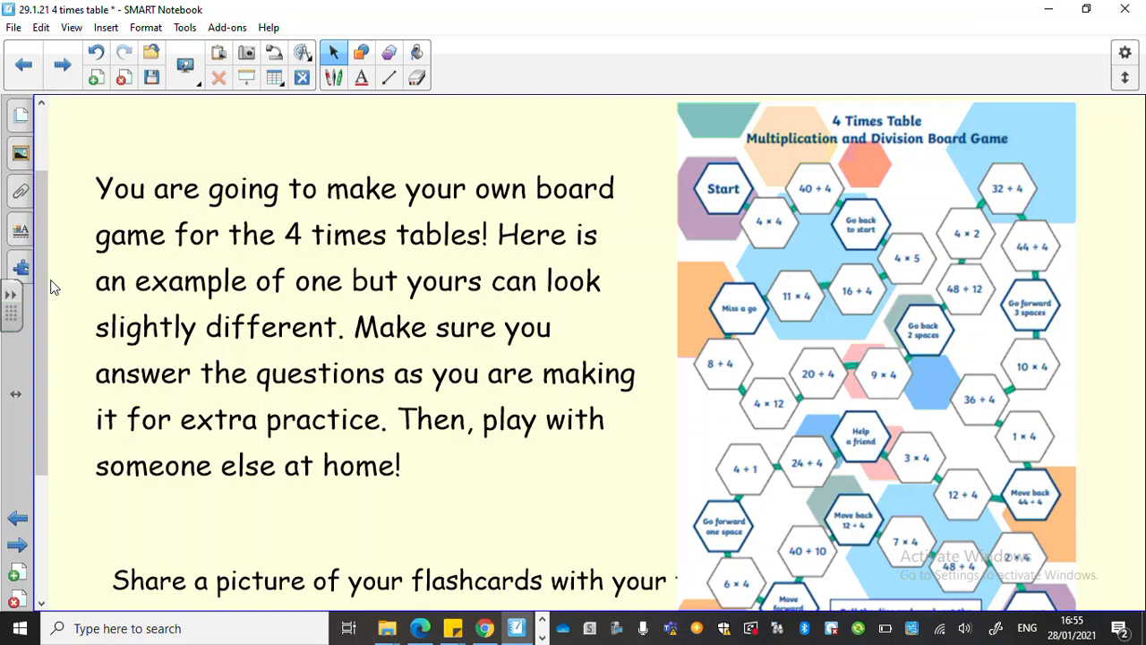
{"action": "scroll", "scroll_direction": "down", "scroll_amount": 3}
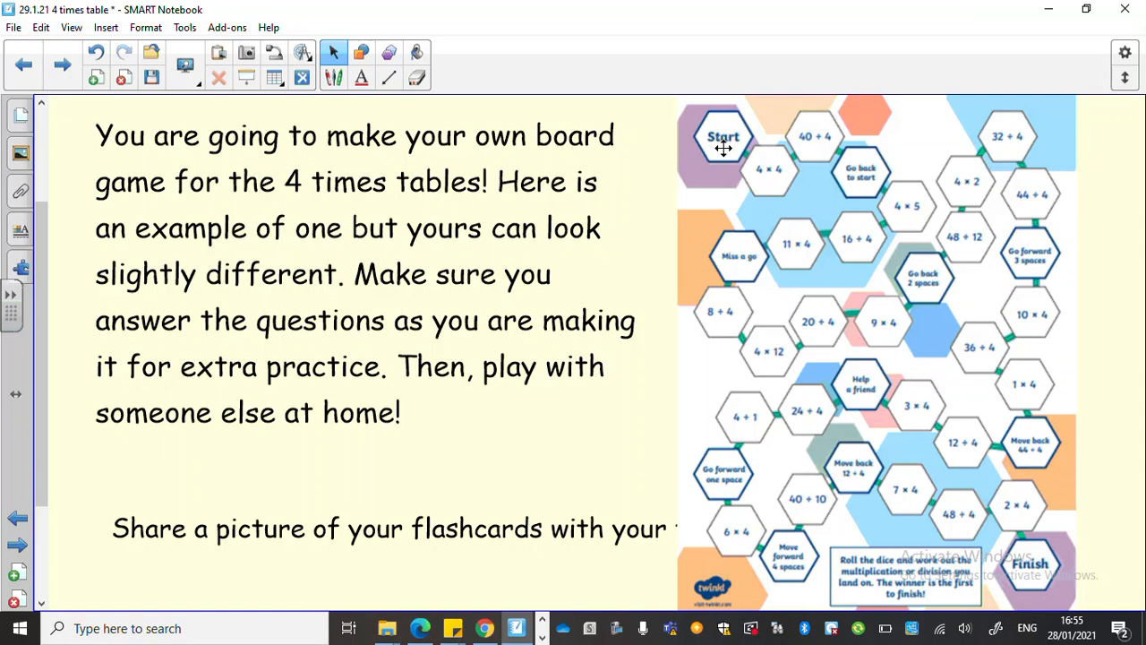
{"action": "mouse_move", "coordinate": [849, 168]}
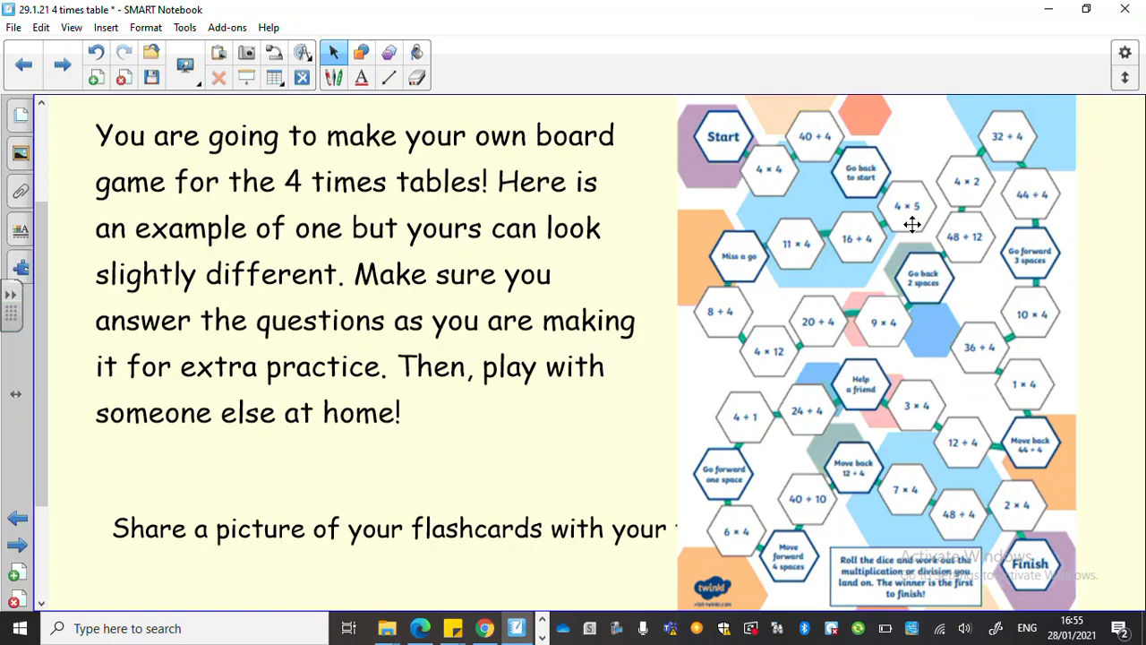
{"action": "mouse_move", "coordinate": [738, 301]}
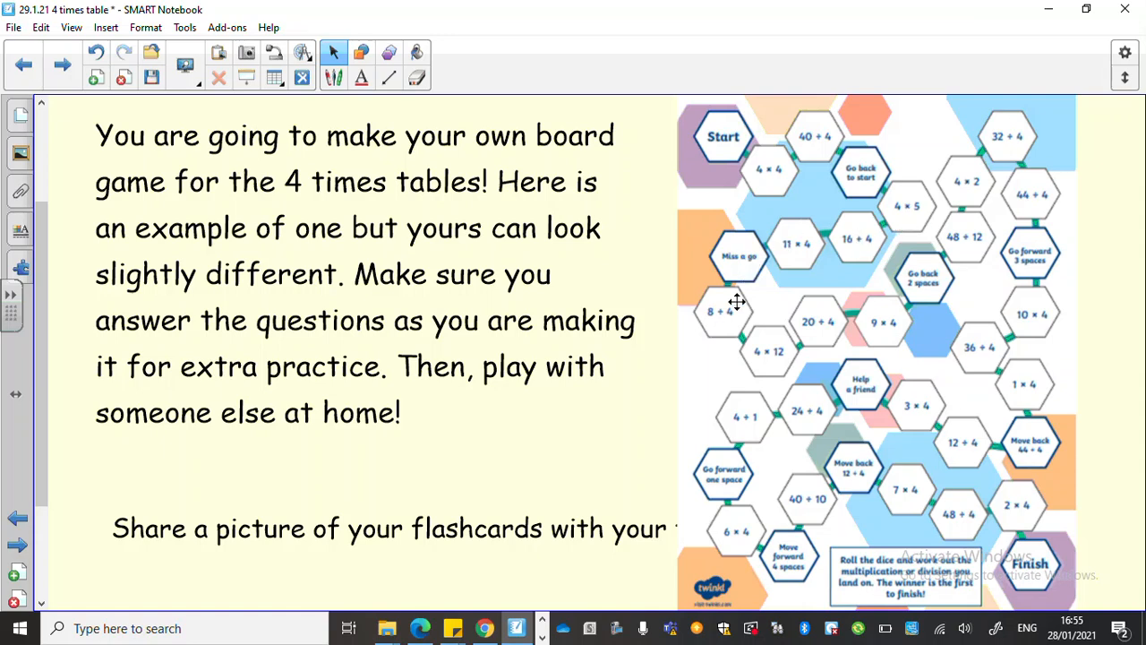
{"action": "mouse_move", "coordinate": [719, 327]}
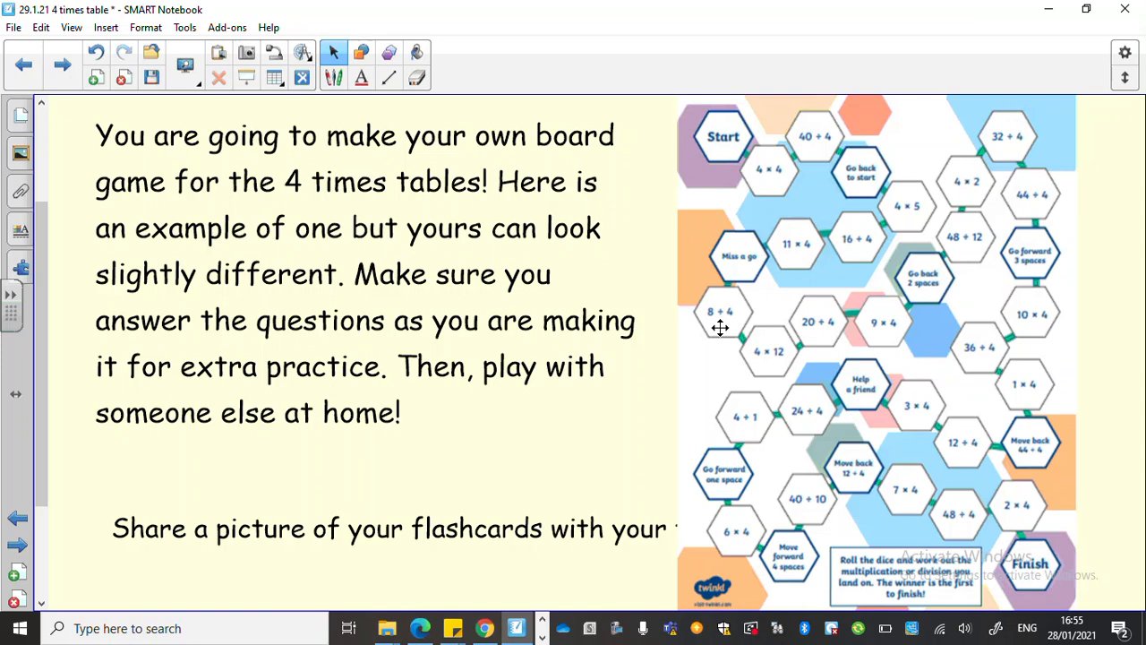
{"action": "mouse_move", "coordinate": [899, 375]}
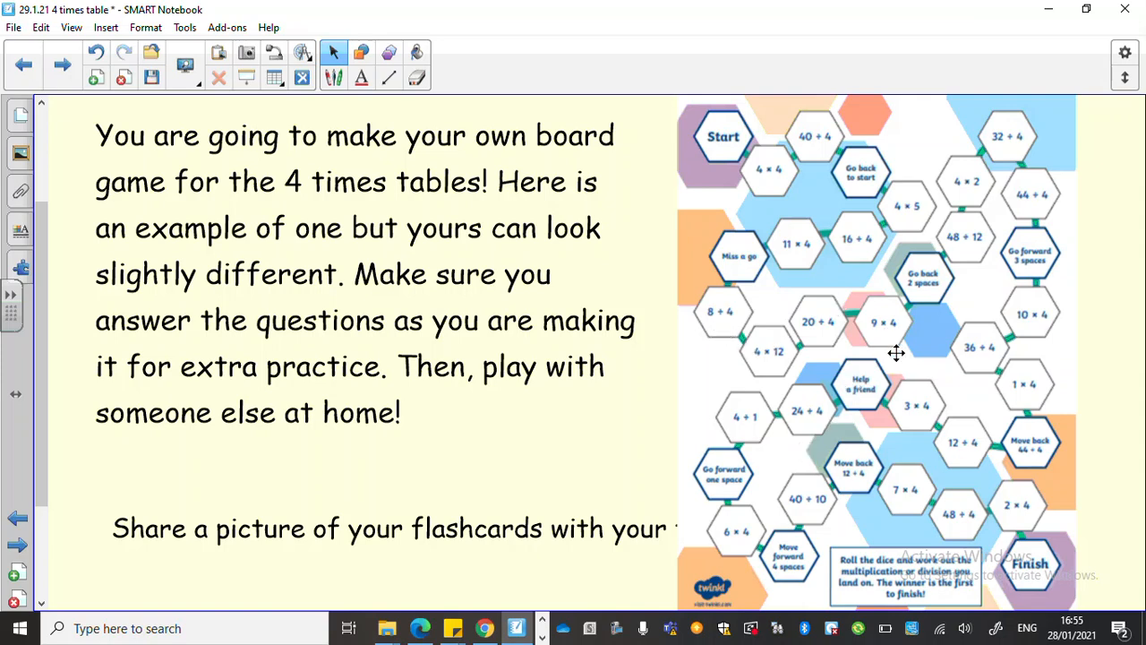
{"action": "mouse_move", "coordinate": [867, 415]}
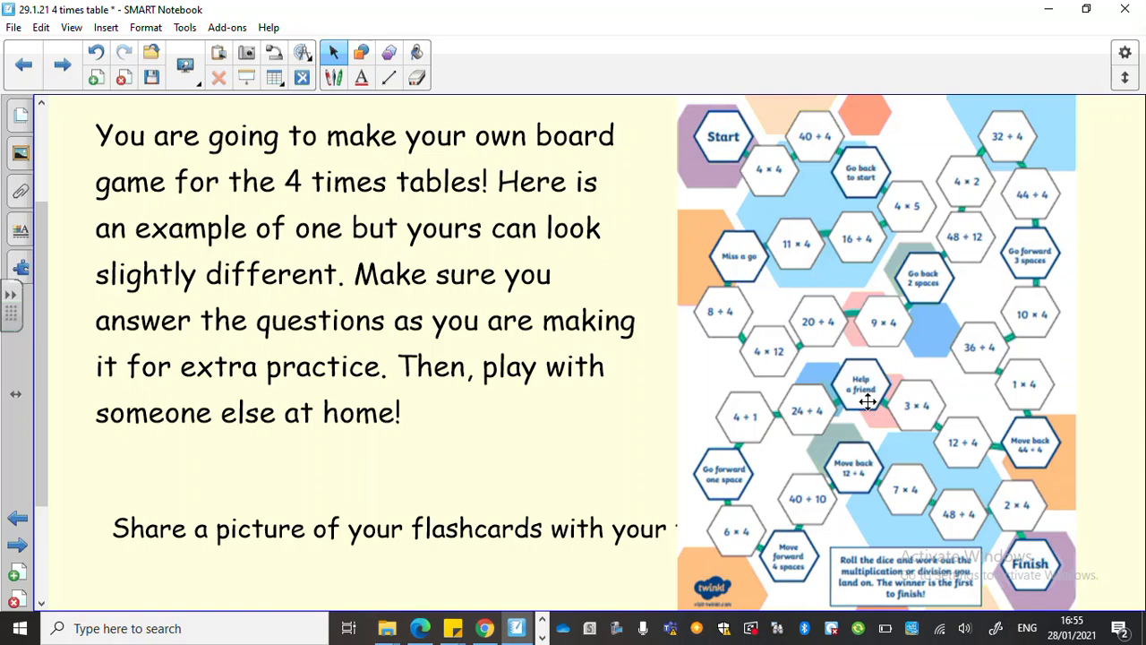
{"action": "mouse_move", "coordinate": [1024, 432]}
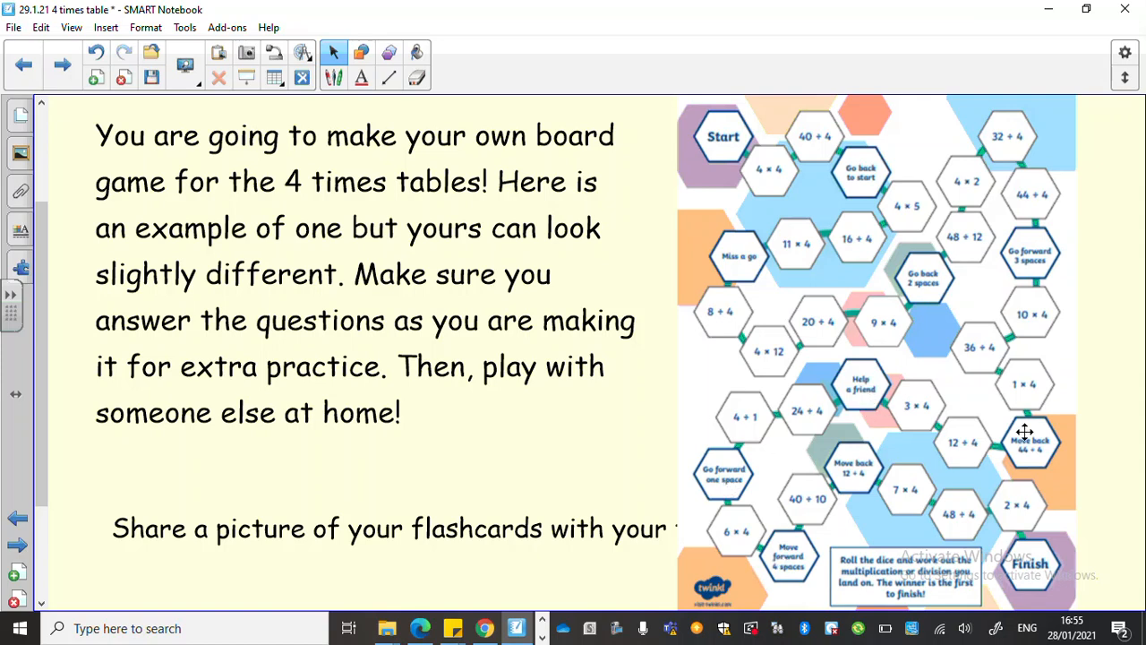
{"action": "mouse_move", "coordinate": [573, 360]}
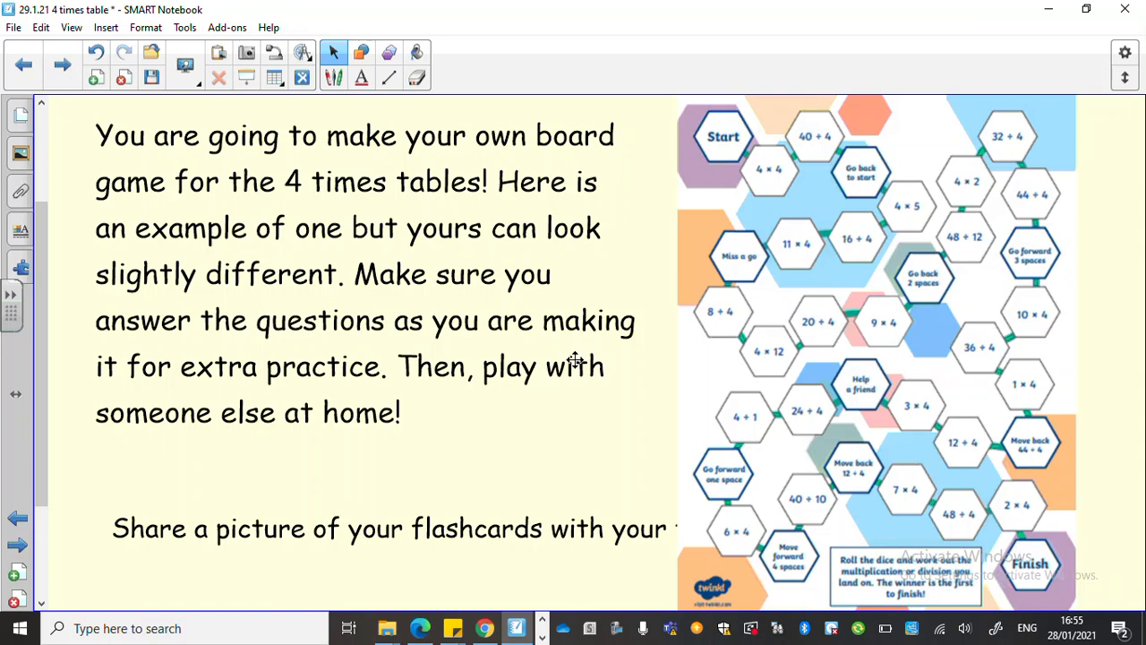
{"action": "mouse_move", "coordinate": [564, 265]}
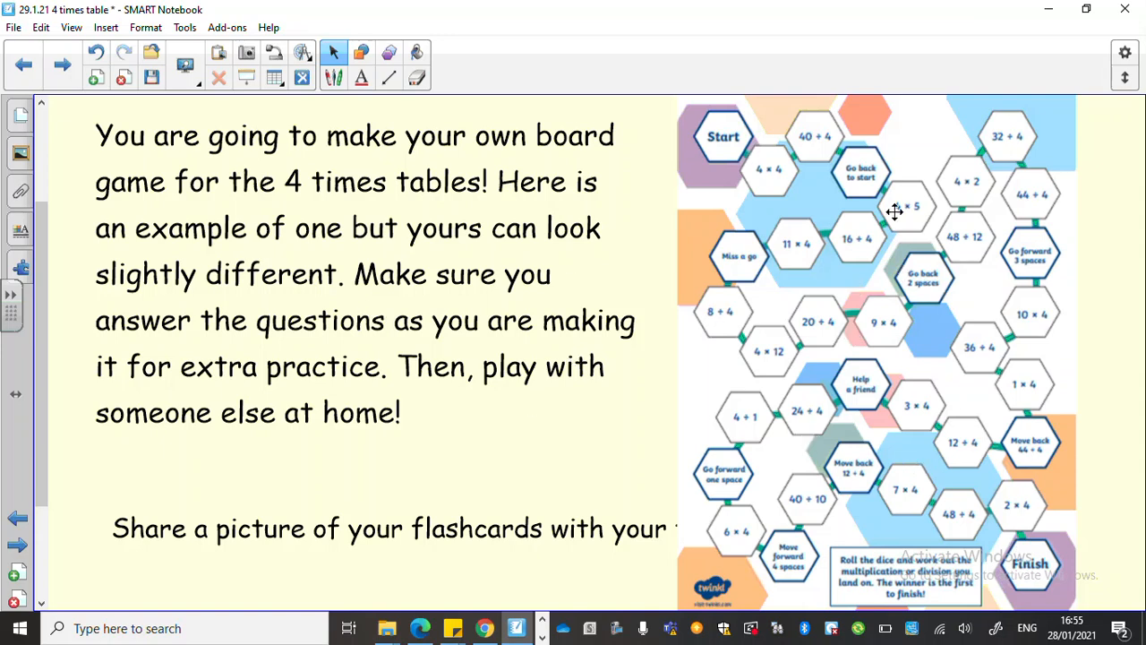
{"action": "mouse_move", "coordinate": [706, 111]}
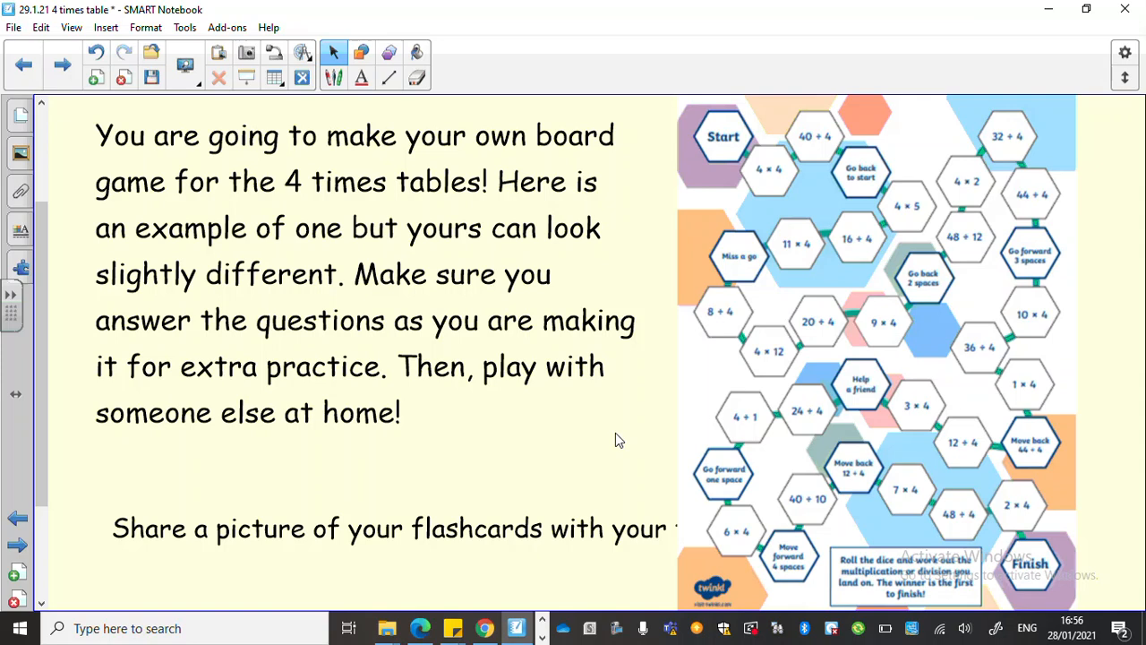
{"action": "mouse_move", "coordinate": [361, 262]}
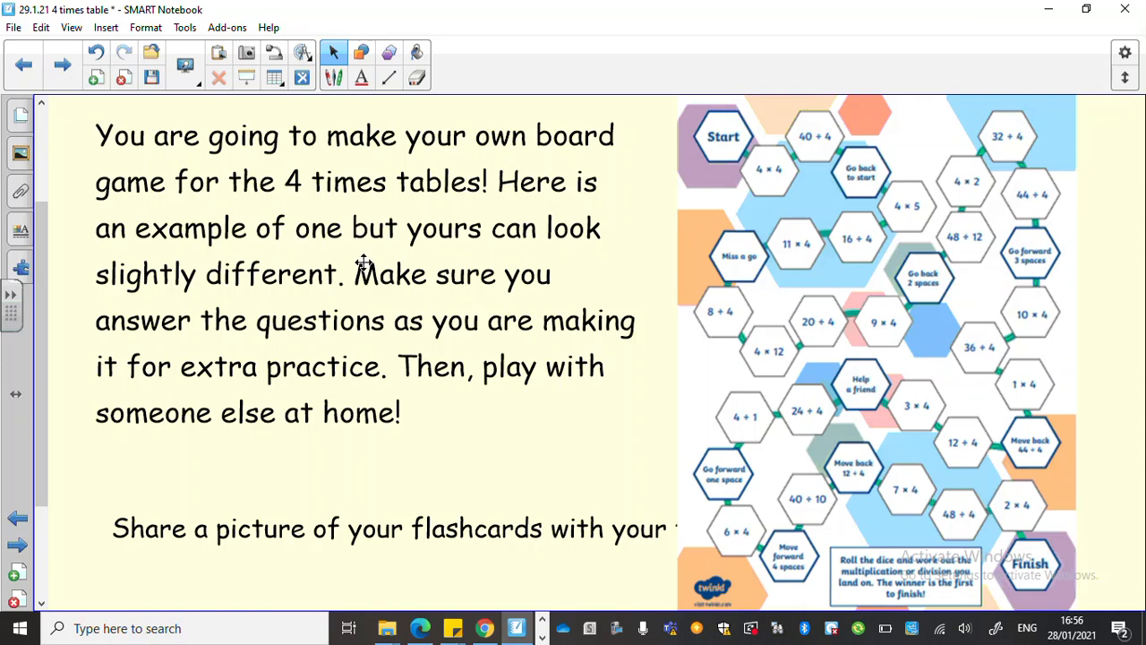
{"action": "mouse_move", "coordinate": [743, 297]}
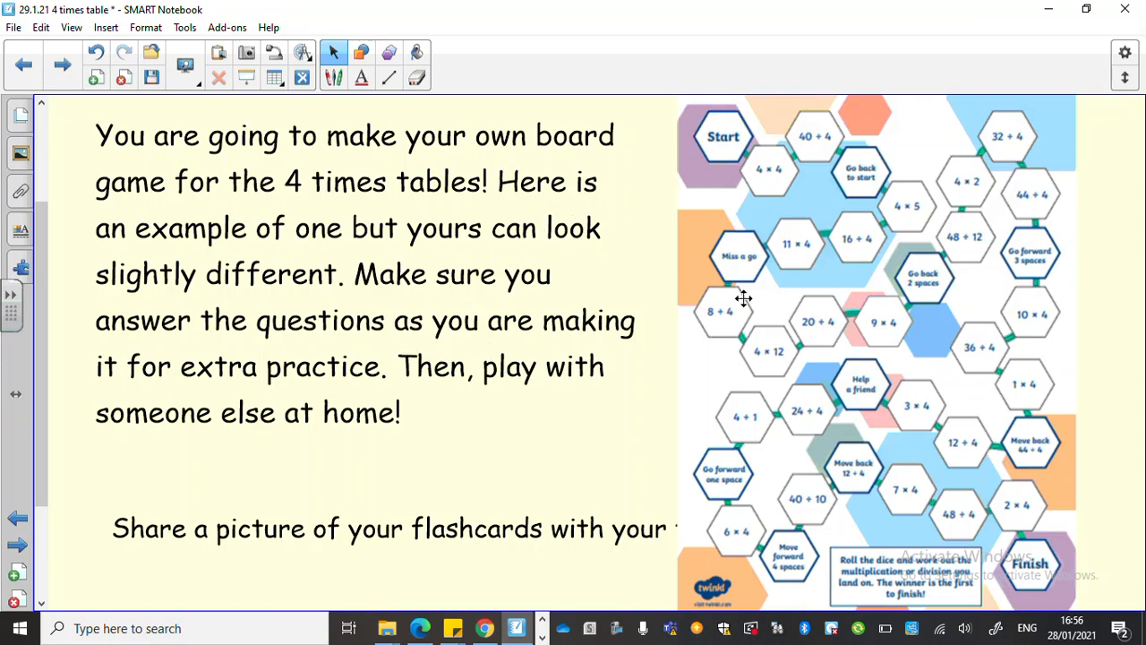
{"action": "mouse_move", "coordinate": [716, 359]}
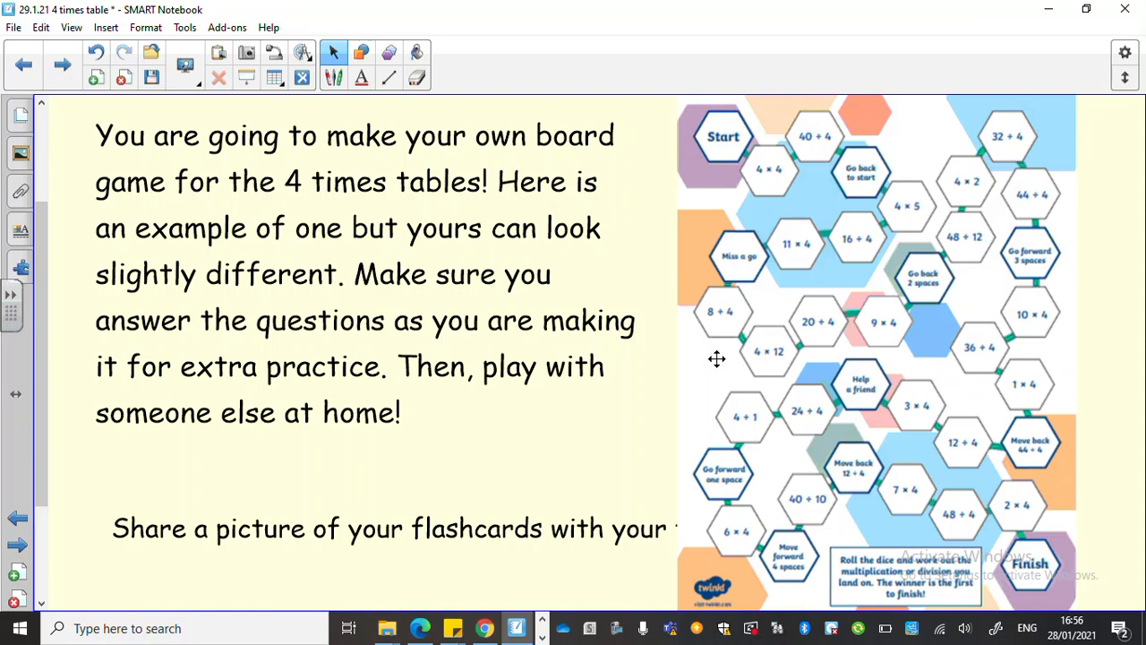
{"action": "mouse_move", "coordinate": [856, 258]}
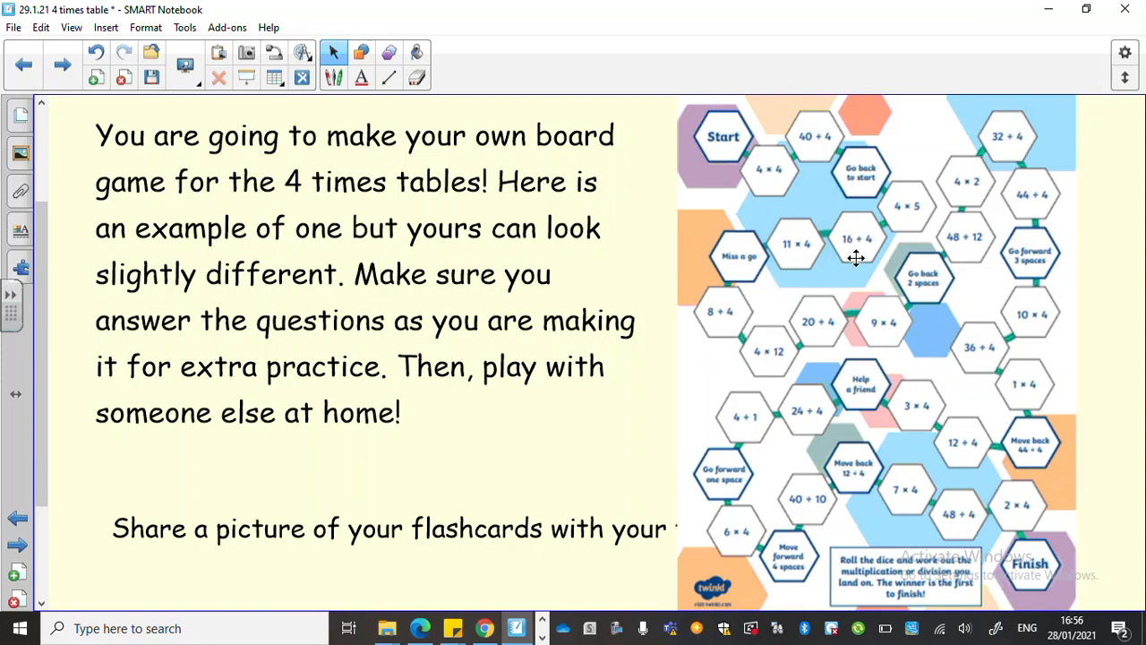
{"action": "mouse_move", "coordinate": [625, 436]}
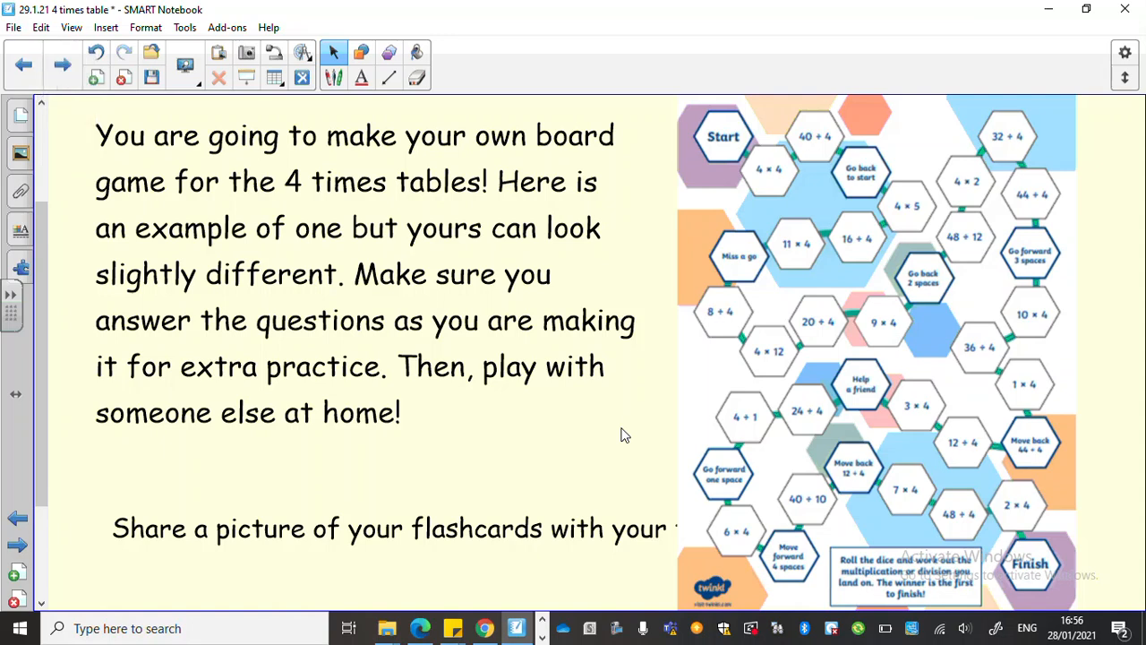
{"action": "mouse_move", "coordinate": [358, 462]}
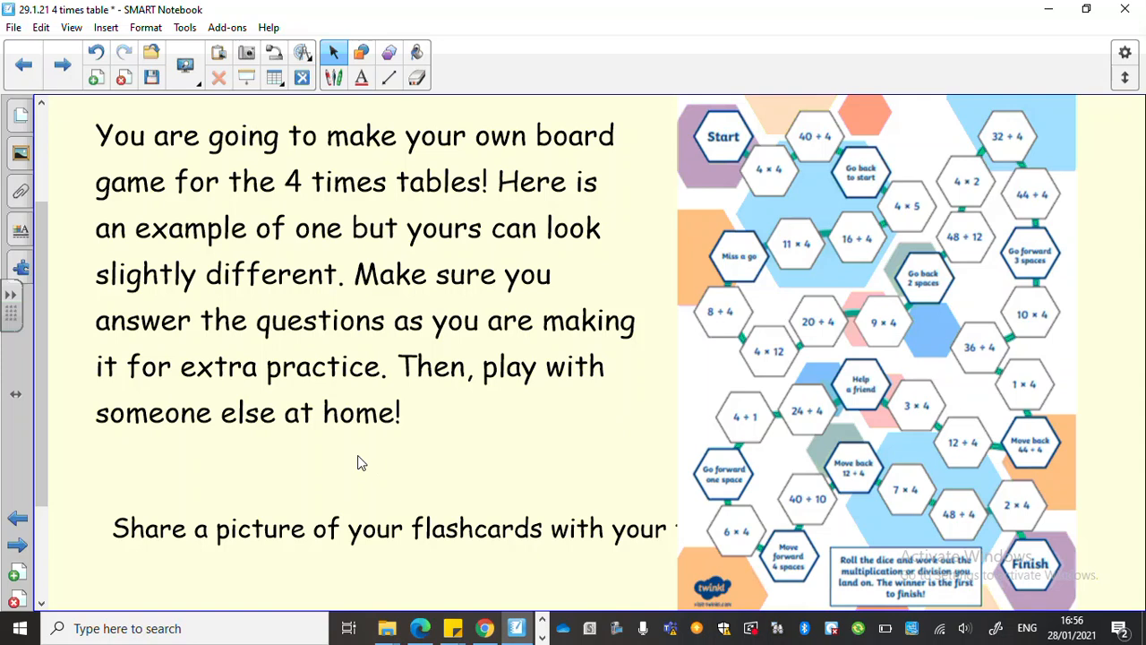
{"action": "left_click", "coordinate": [385, 528]}
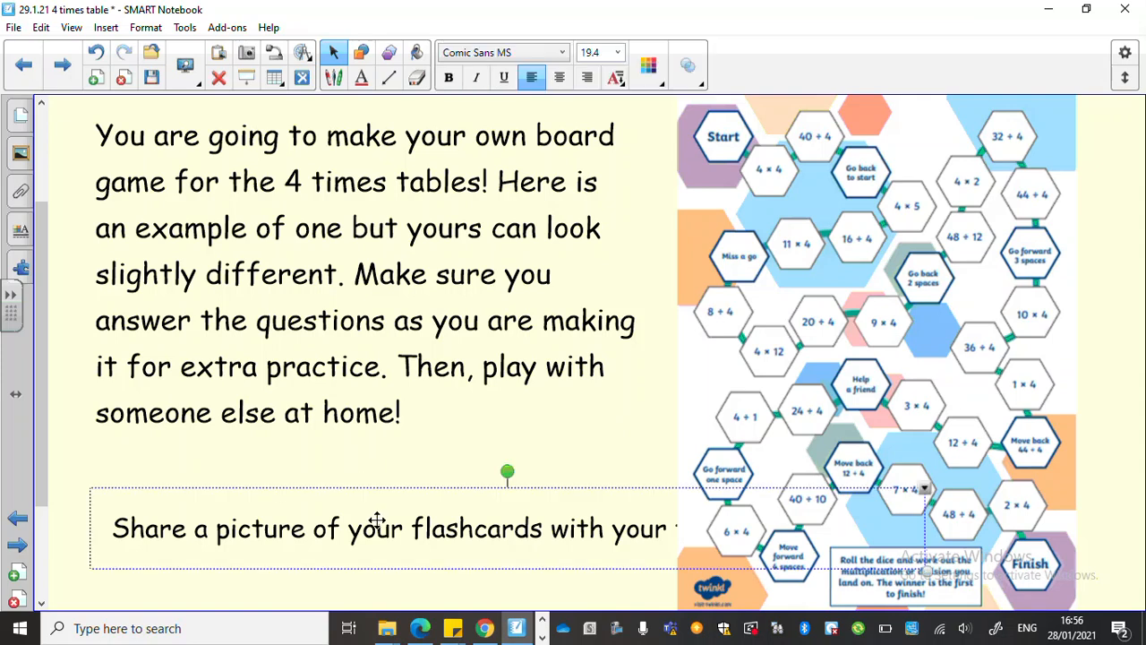